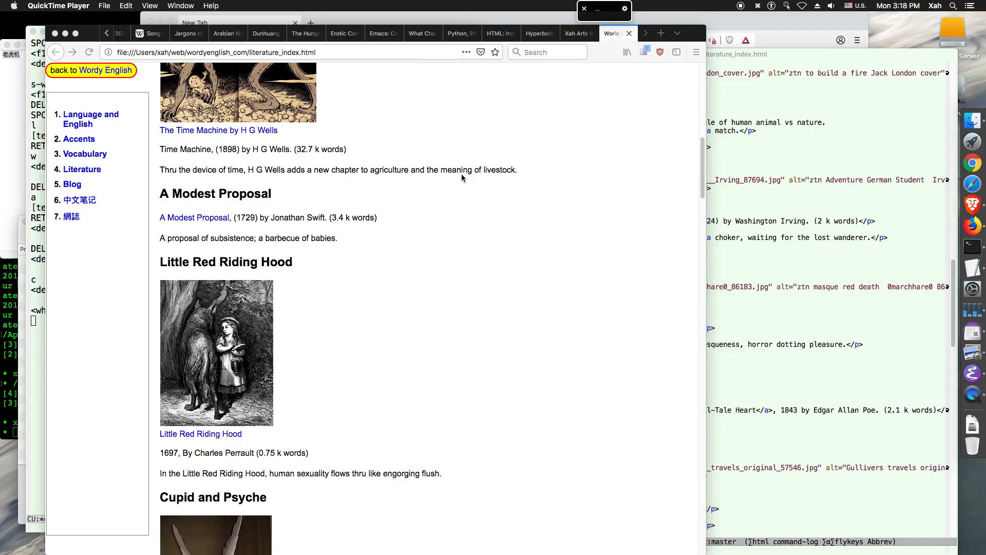
mouse_move(430, 322)
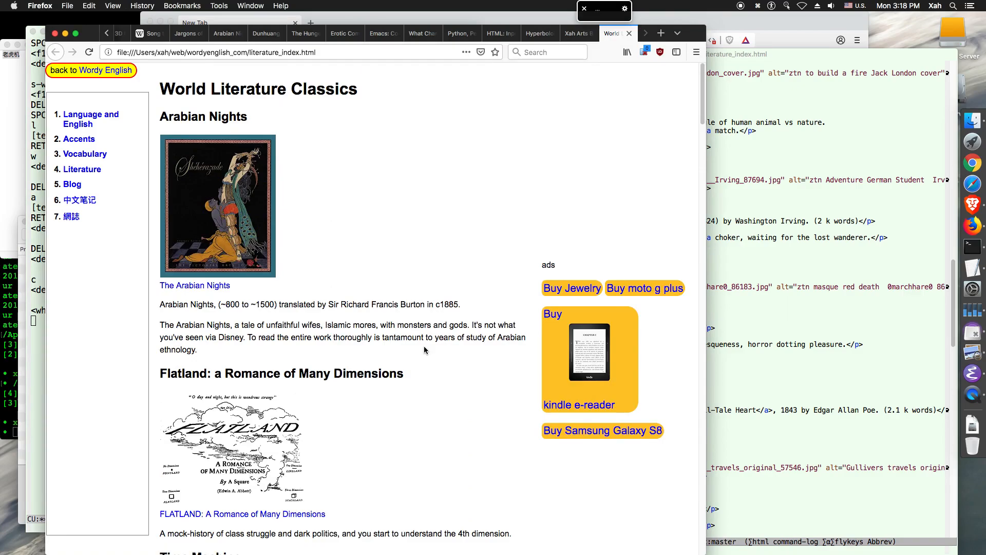
Follow the index page's img src link to the Masque of the Red Death cover image
scroll("down", 3)
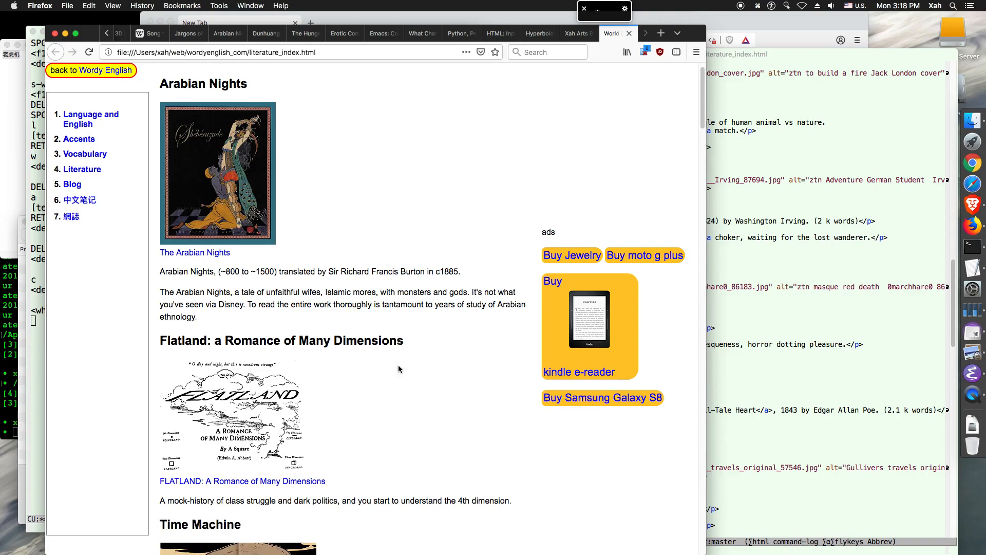
scroll("down", 3)
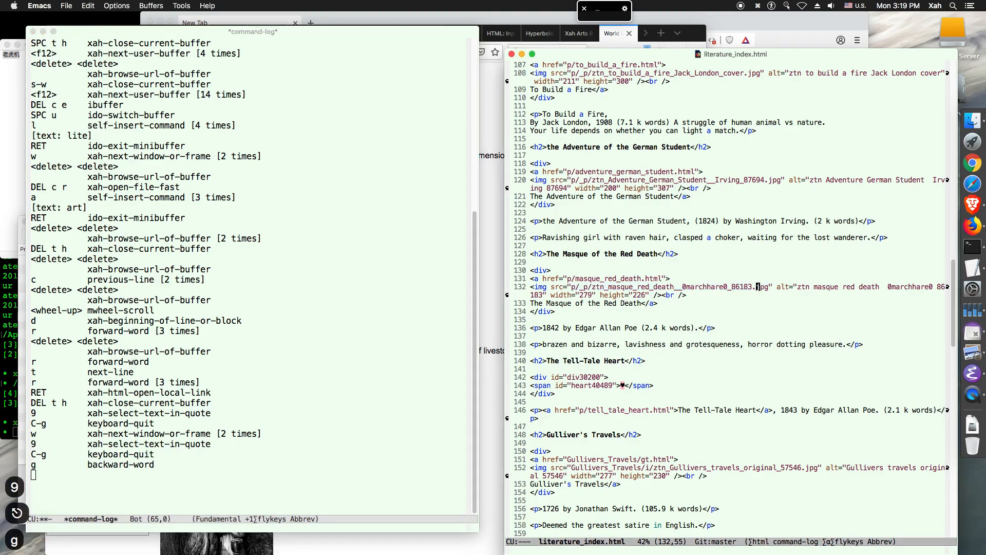
key("RET")
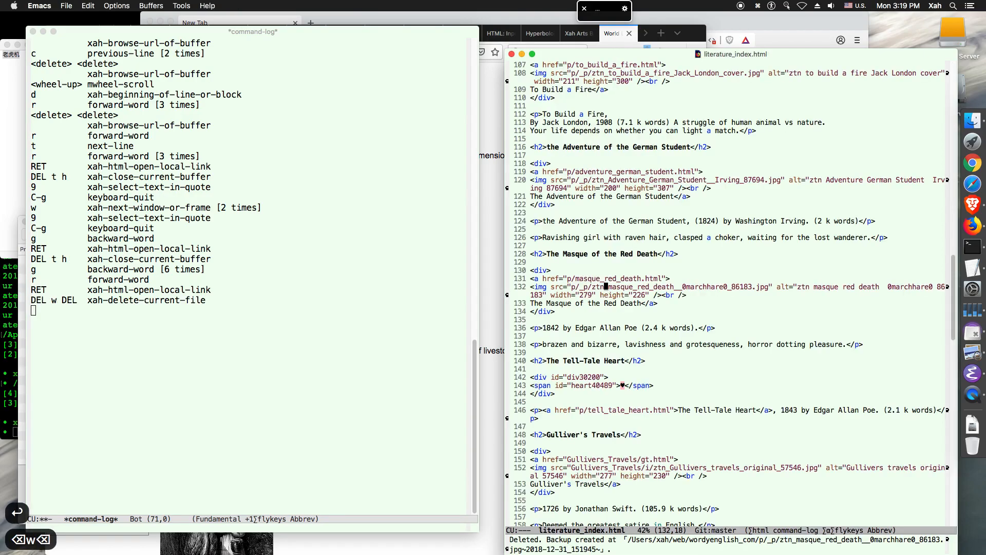
mouse_move(304, 342)
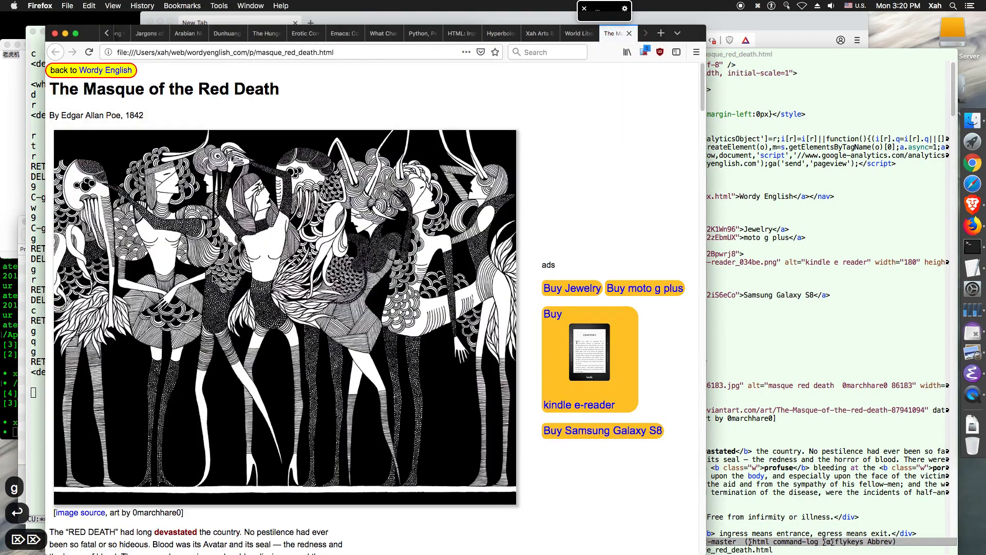
Scroll masque_red_death.html past the title to the full-size illustration
scroll("down", 3)
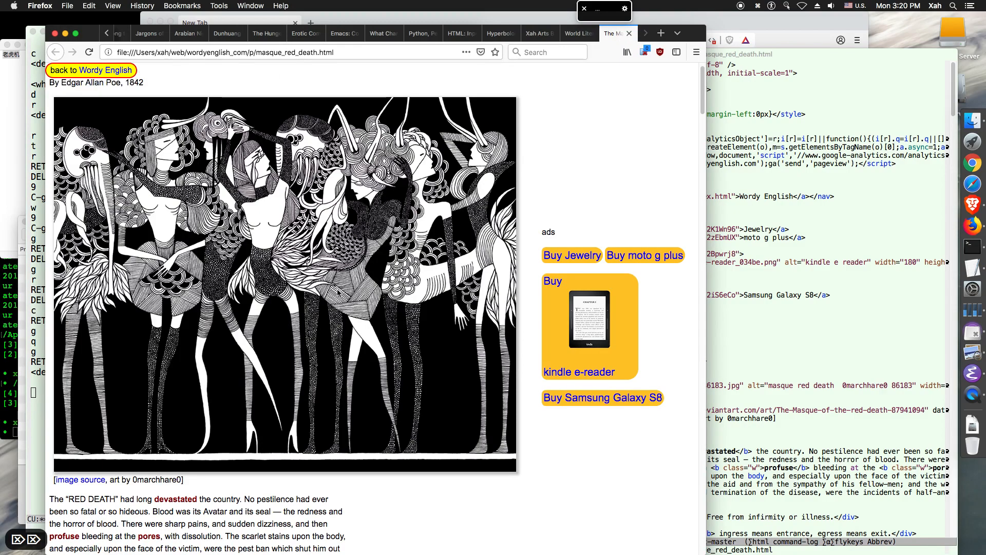
left_click(768, 302)
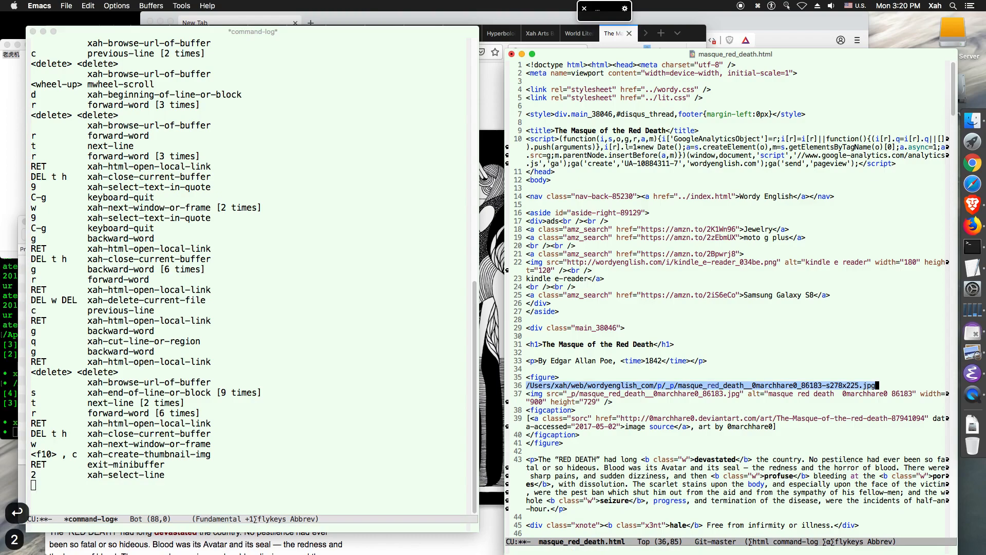
Cut the new 278×225 thumbnail's path for pasting into literature_index.html
key("ctrl+g")
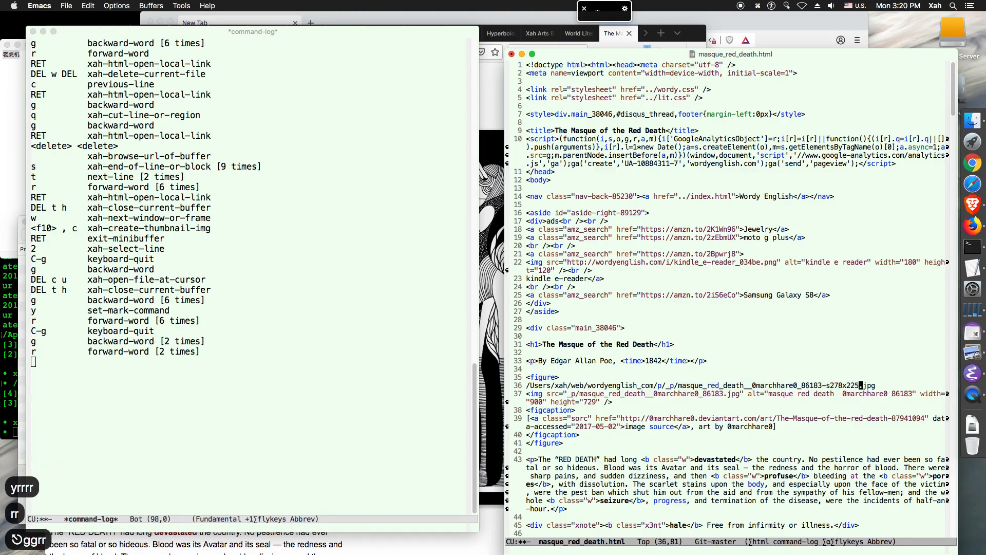
key("q")
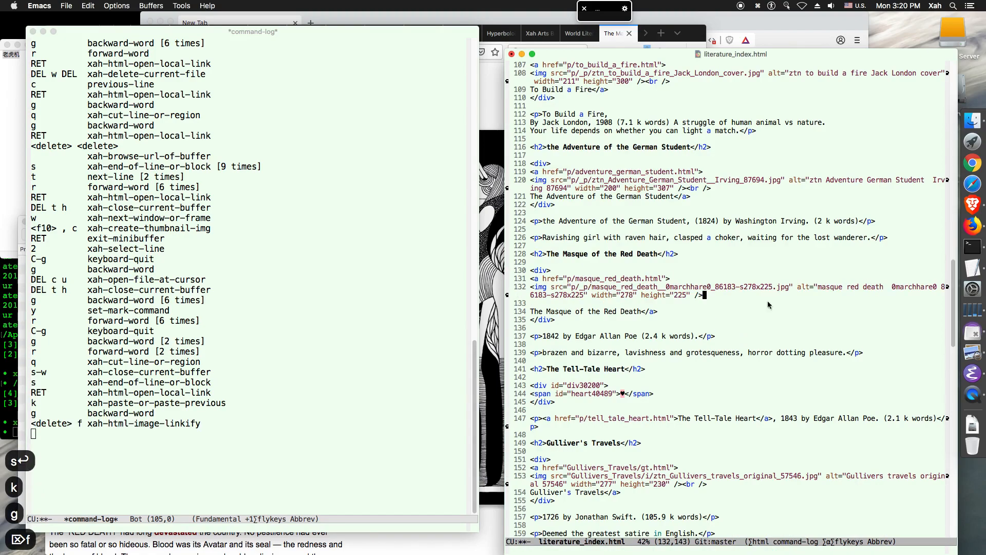
mouse_move(747, 324)
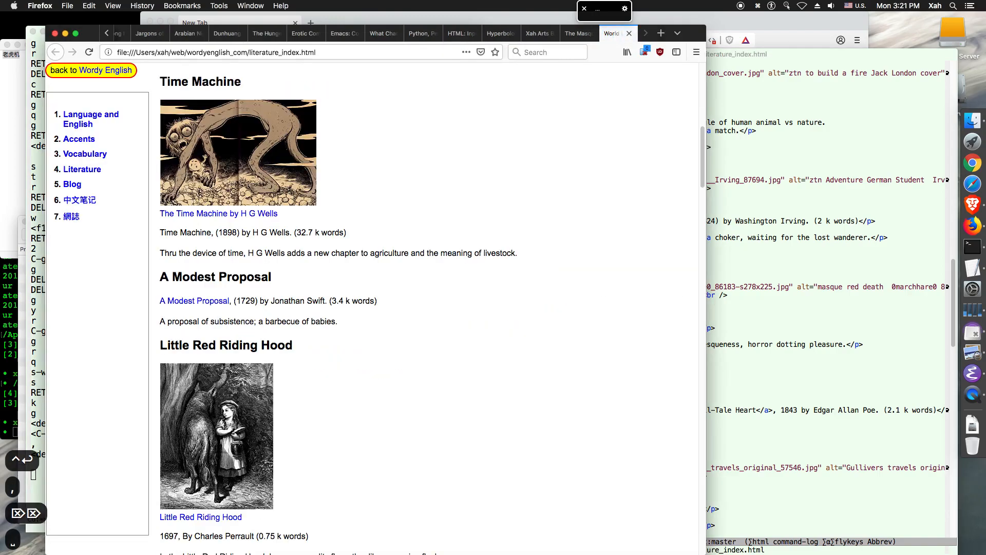
Scroll the reloaded index page to the Masque of the Red Death entry
scroll("down", 3)
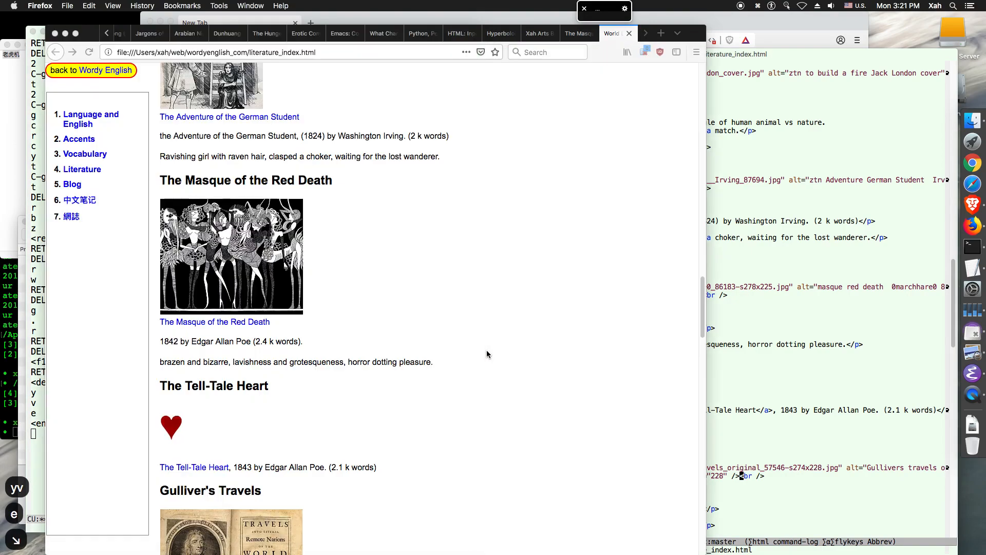
scroll("down", 3)
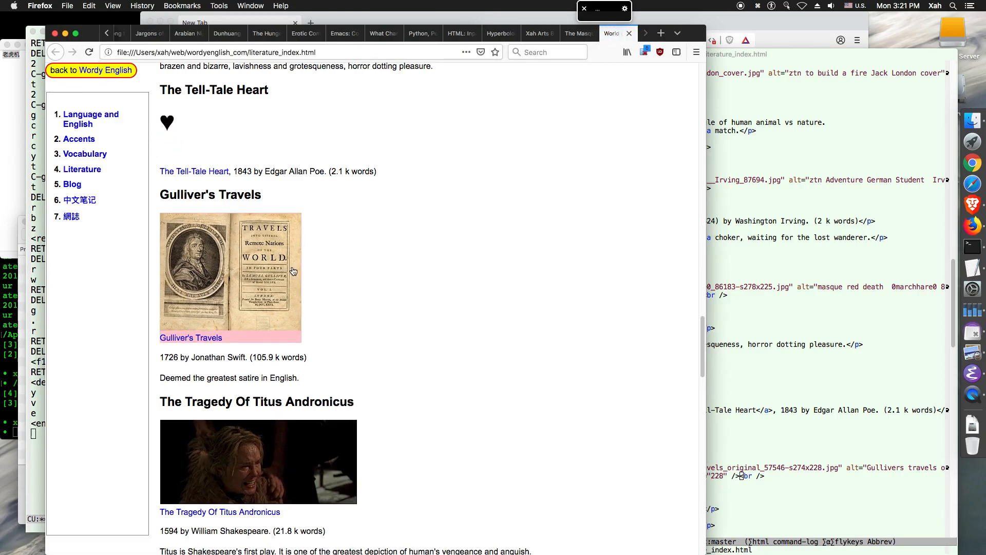
mouse_move(306, 307)
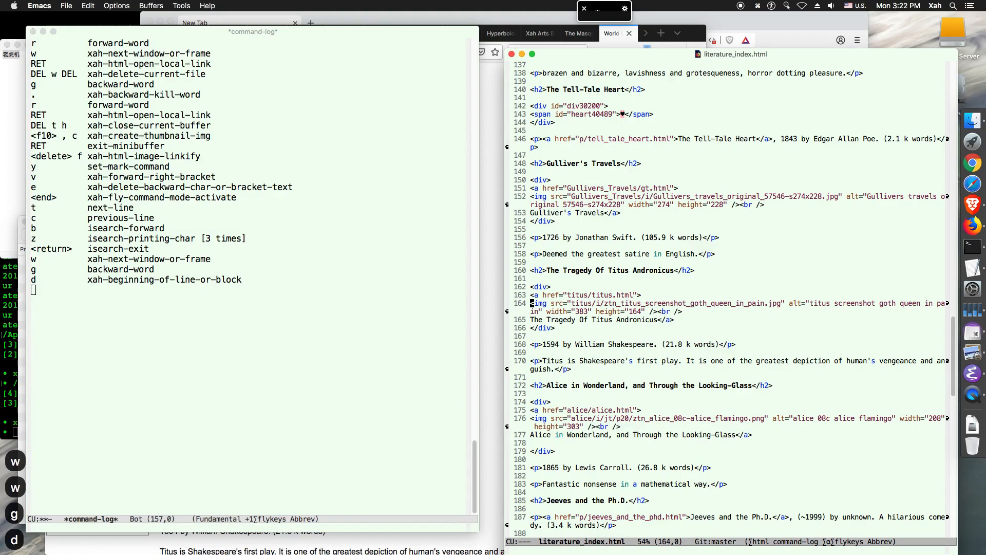
Move to the Titus img file name and check which command a key runs
key("r")
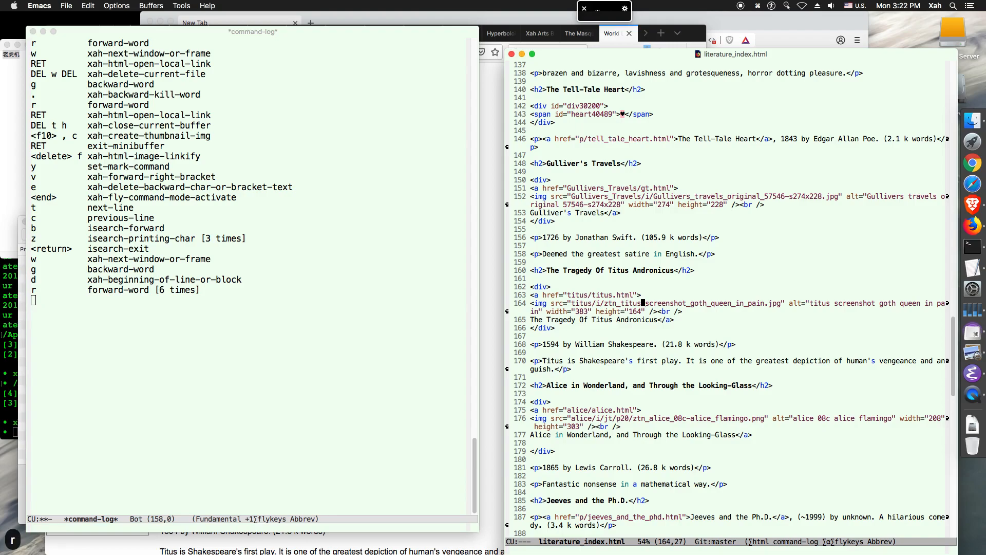
key("f10")
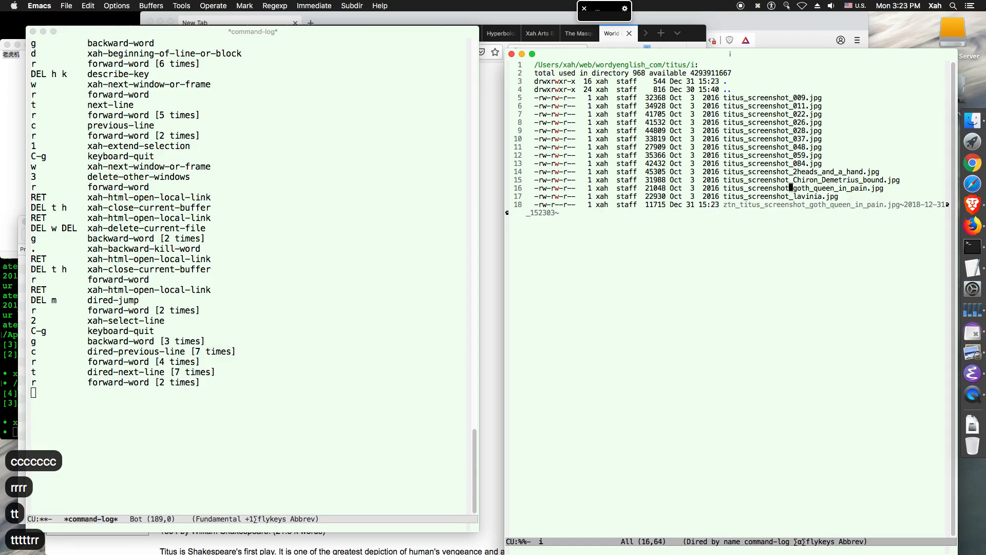
Move along titus_screenshot_goth_queen_in_pain.jpg in Dired to select it for thumbnailing
key("r")
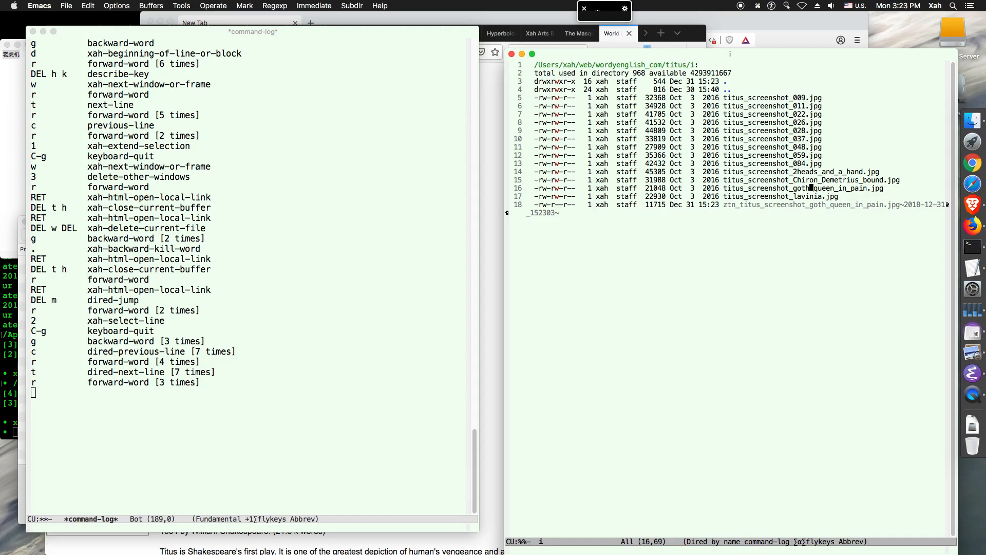
key("Return")
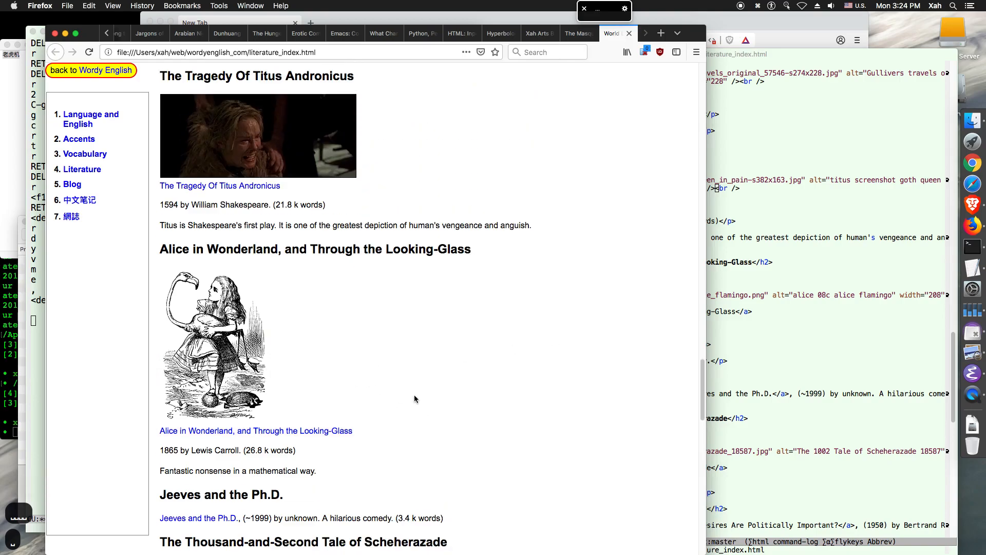
Scroll the reloaded index page down to the Titus Andronicus entry
scroll("down", 3)
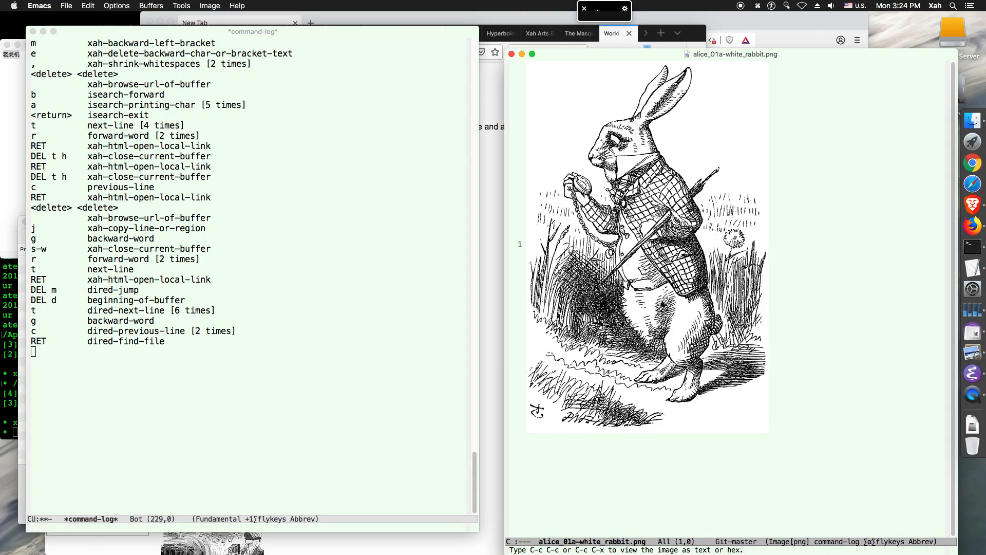
Look up a key's command while in the alice images Dired listing
key("F10")
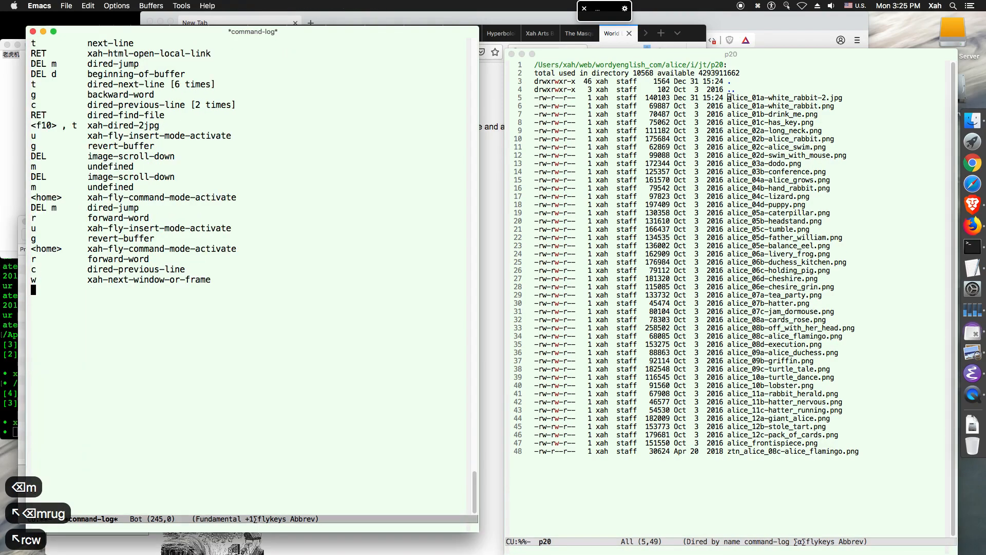
Move point along alice_01a-white_rabbit-2.jpg in the Alice folder listing
key("r")
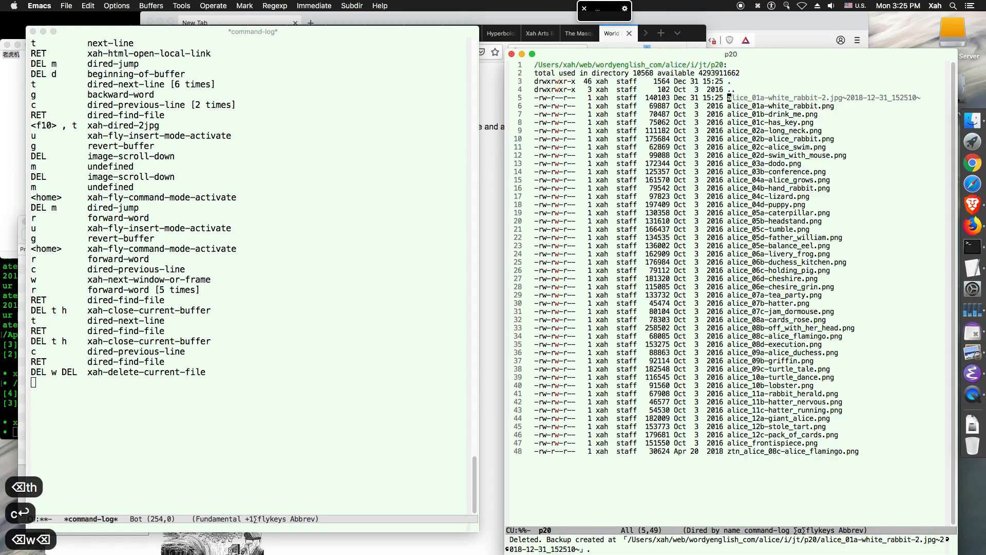
Flag the dated white rabbit backup file for deletion with dired-flag-backup-files
key("~")
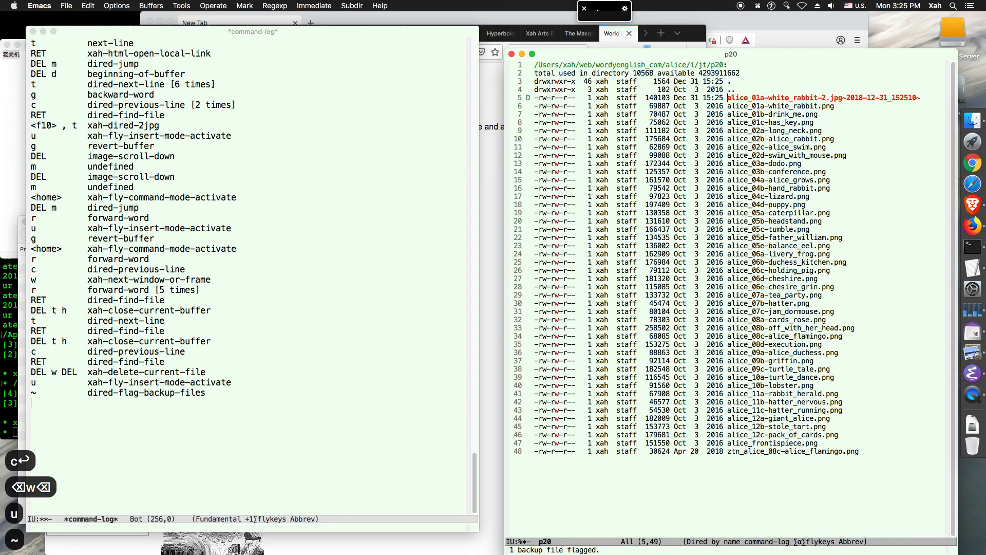
key("RET")
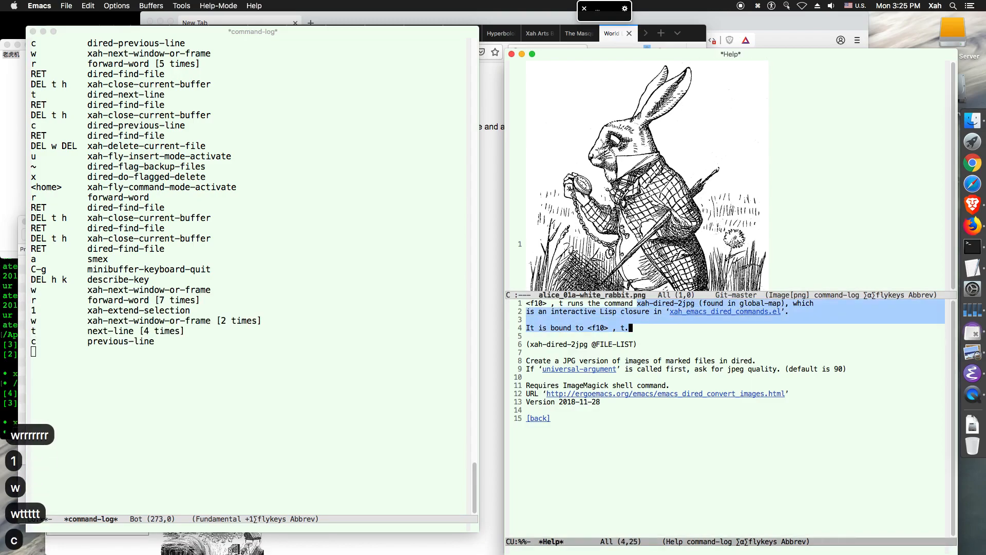
Cancel the pending prompt and copy the xah-dired-2jpg command name from help
key("ctrl+g")
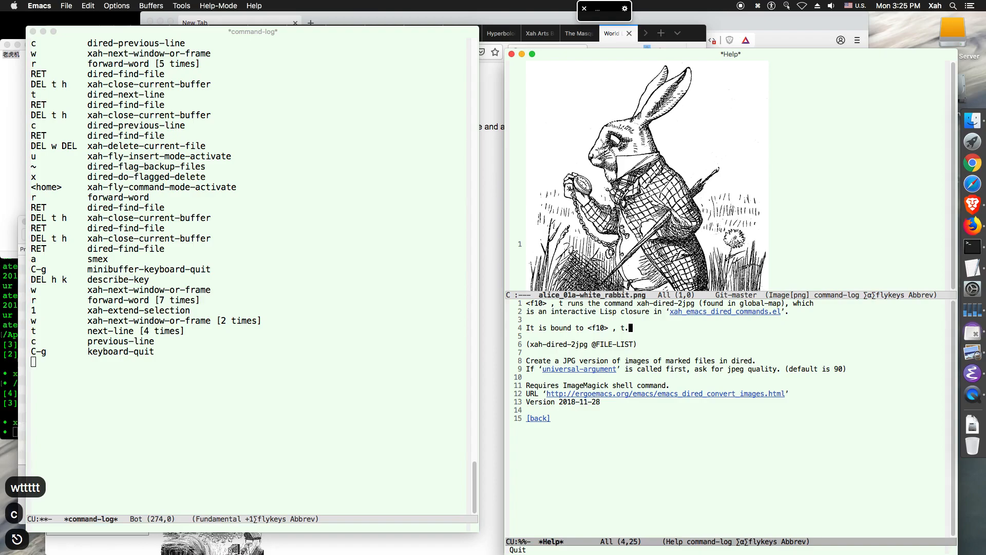
key("w")
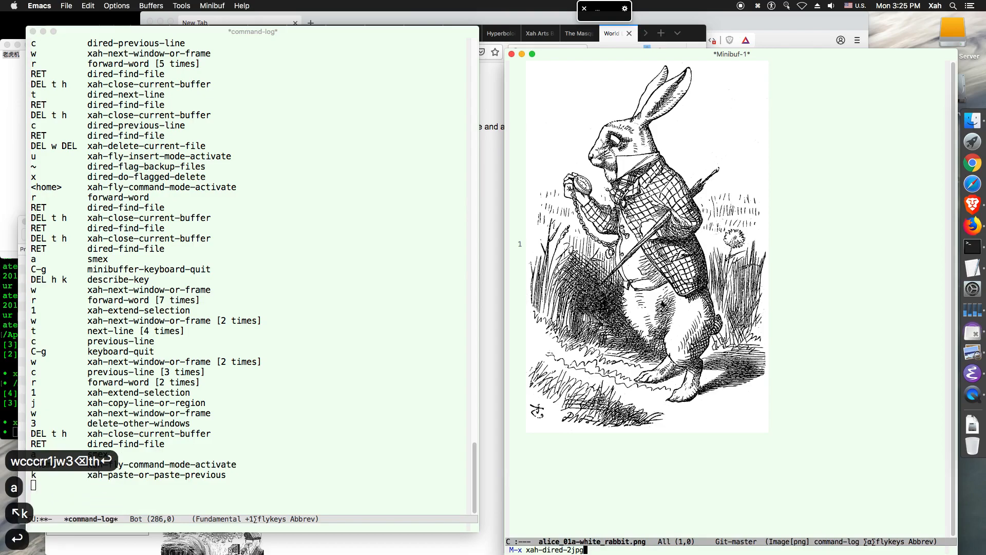
Run xah-dired-2jpg on the rabbit image and show the refreshed Dired listing with alice_01a-white_rabbit-2.jpg
key("Return")
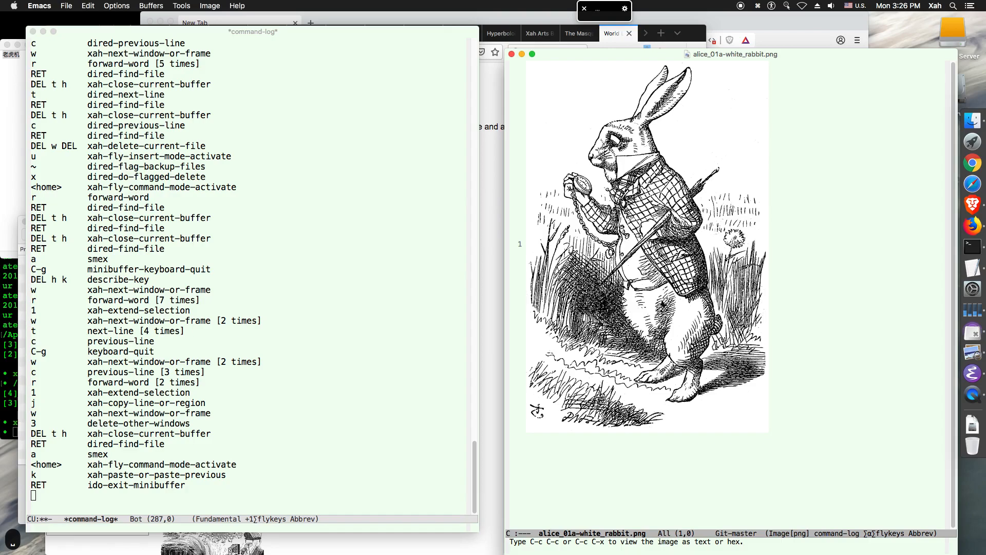
key("4")
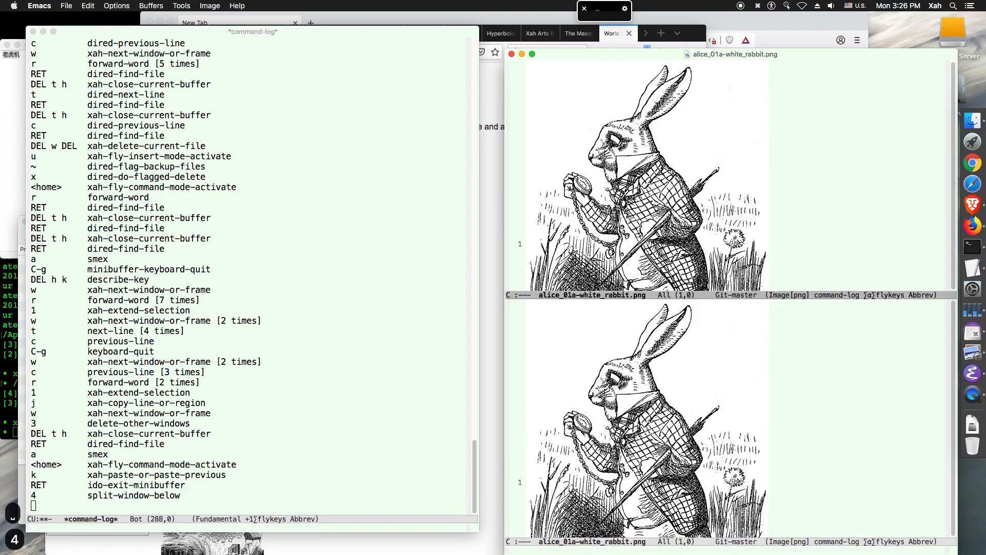
key("g")
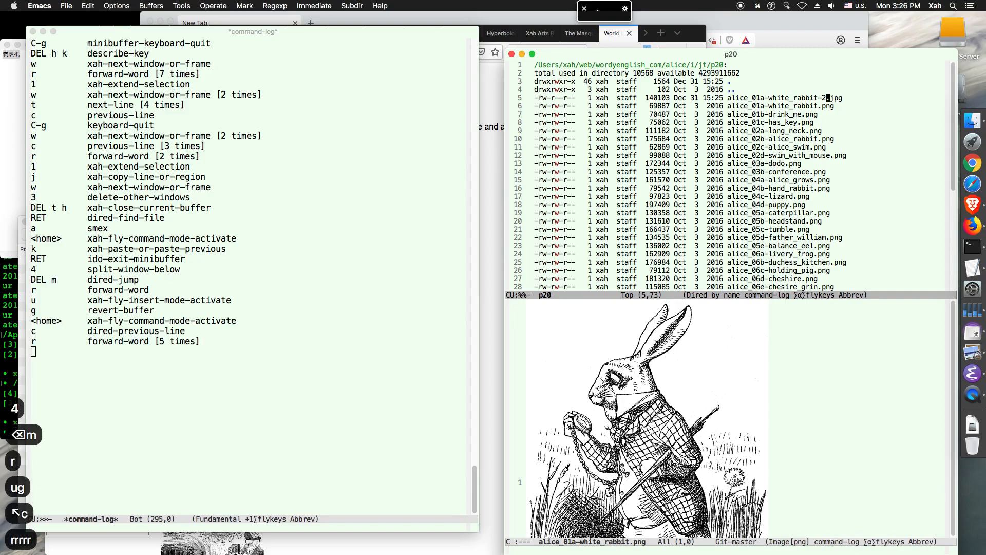
Show the image metadata from the Dired listing of the Alice folder
key("Return")
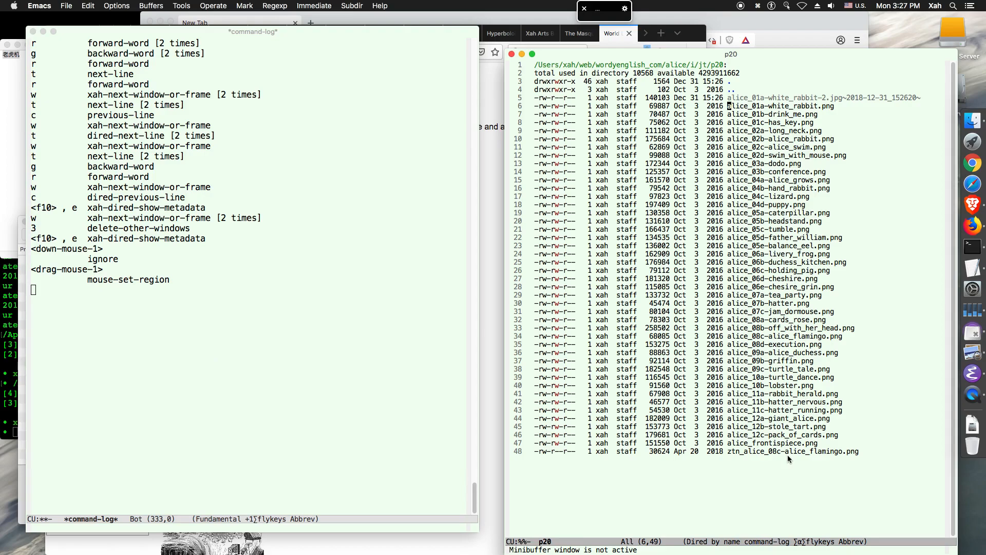
Strip metadata from alice_01a-white_rabbit.png and close buffers back to literature_index.html
key("c")
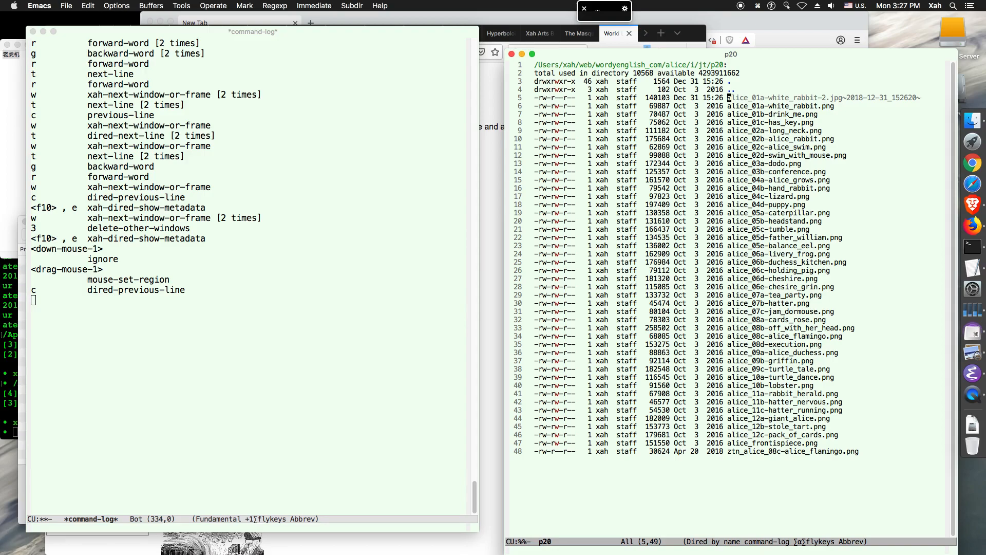
key("t")
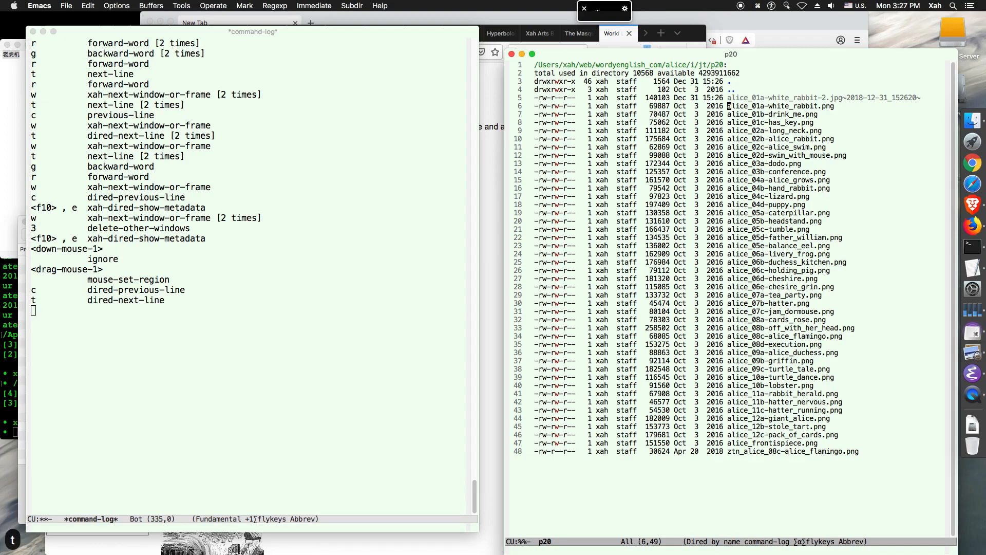
key("f10")
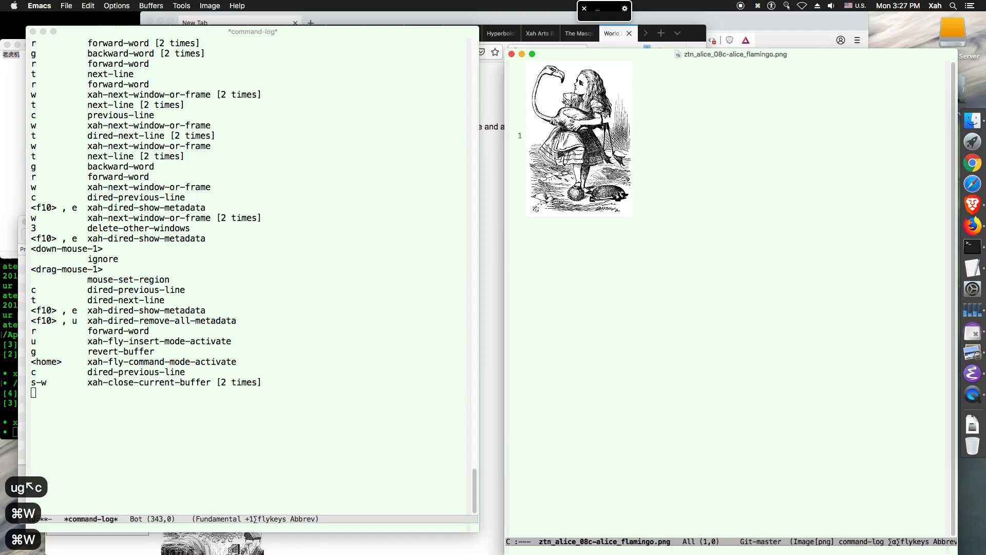
key("s-w")
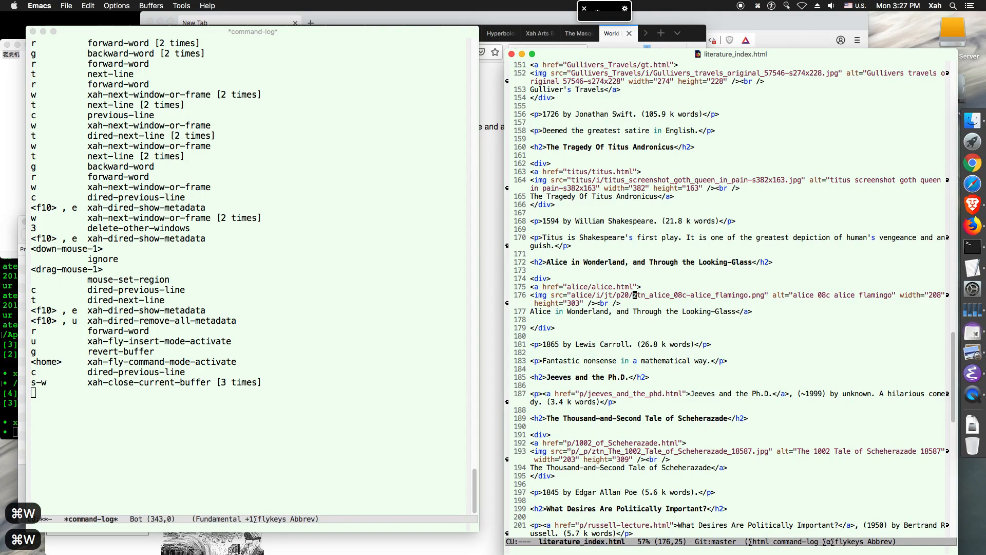
List the F10 , image commands and read the help for xah-create-thumbnail-img
key("Return")
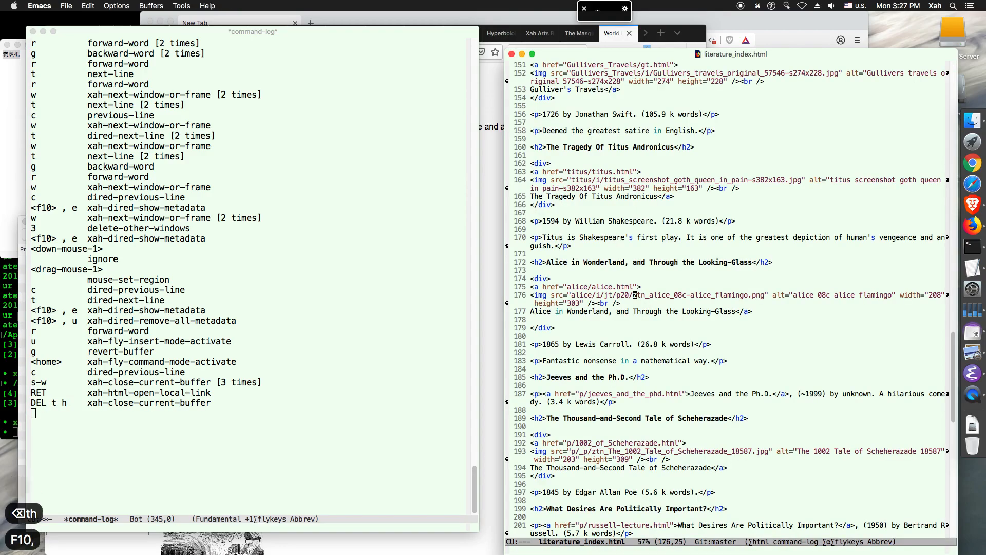
key("f10")
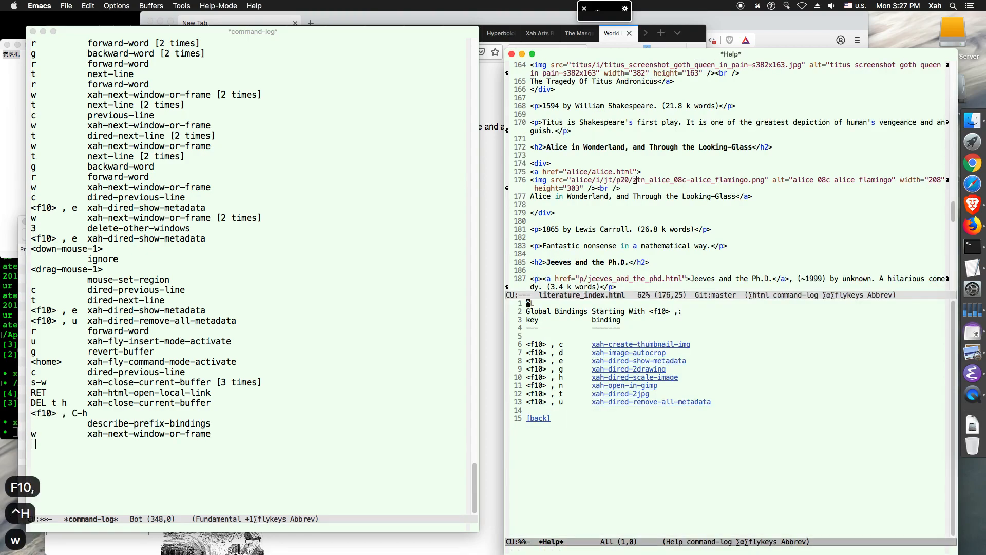
key("Tab")
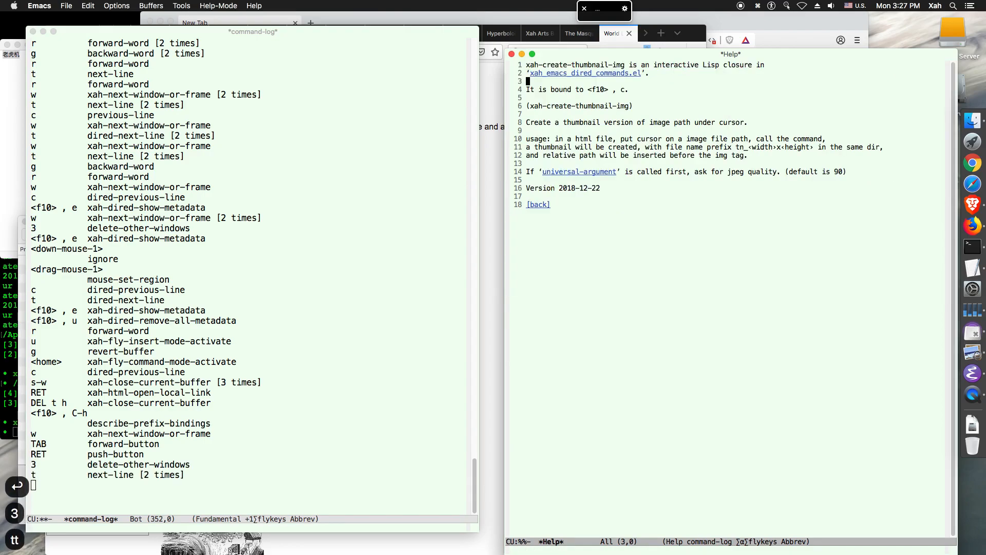
key("t")
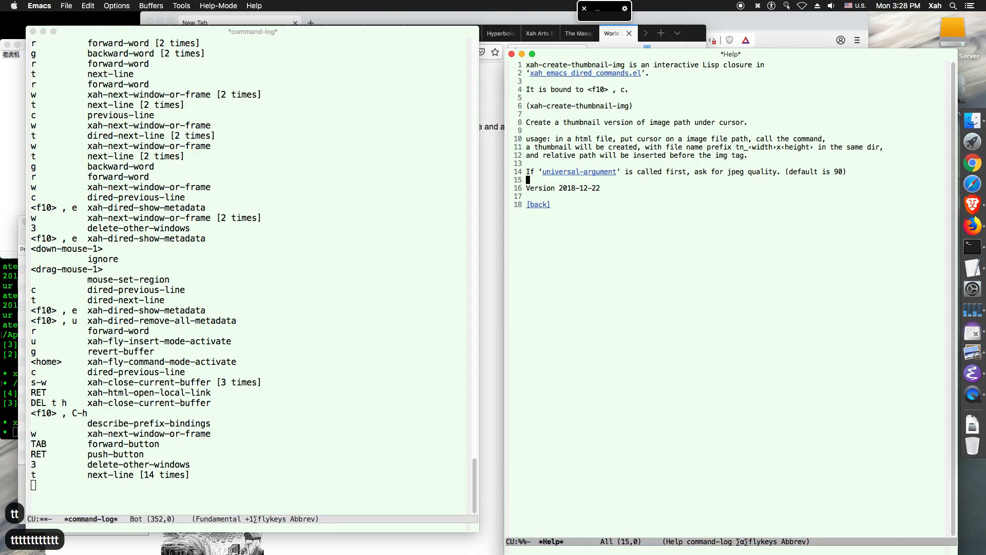
key("Tab")
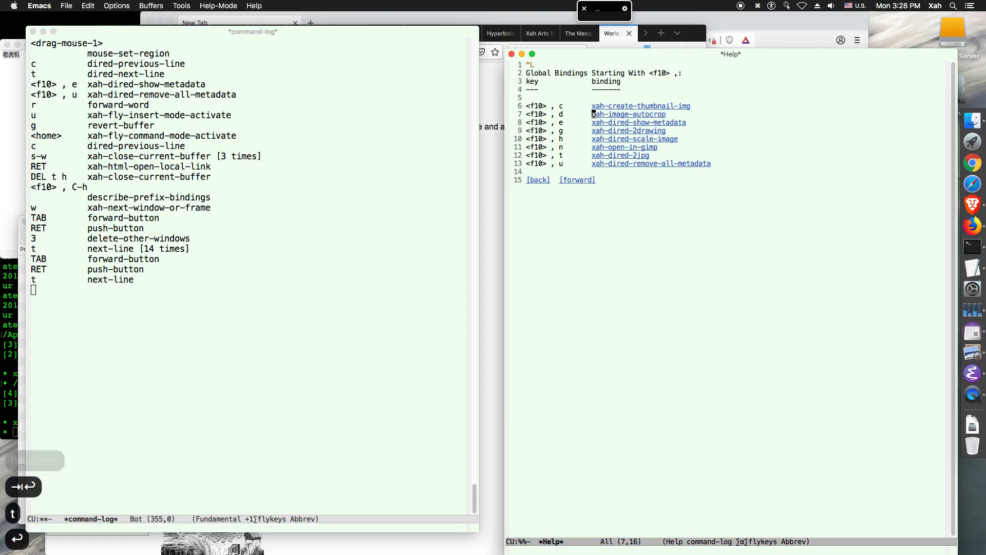
View help for xah-image-autocrop and follow its ergoemacs.org link to the browser
left_click(627, 114)
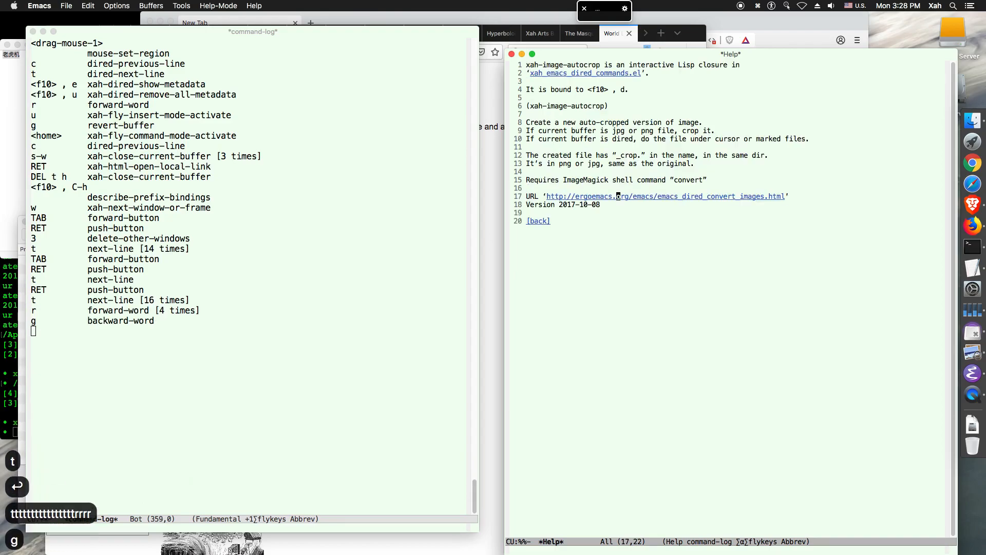
left_click(666, 196)
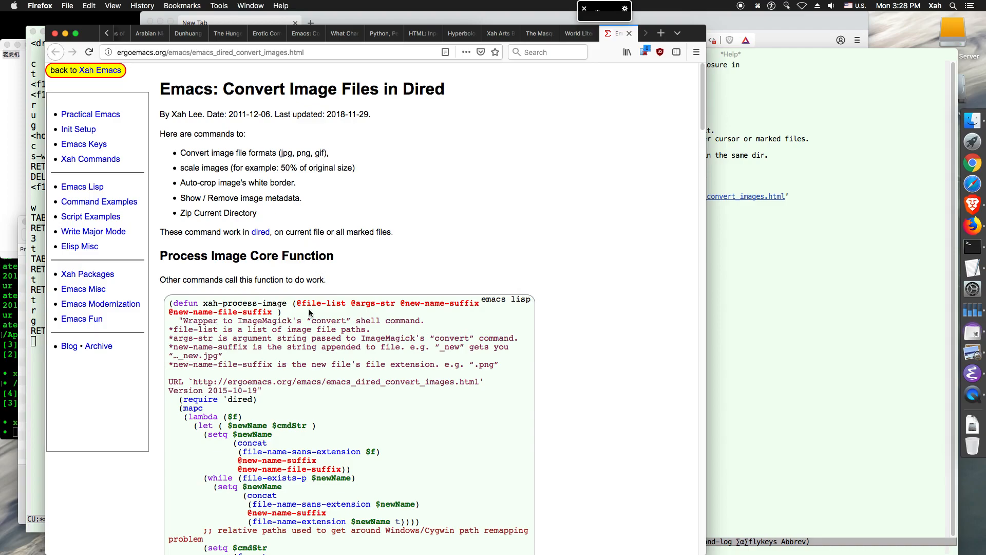
mouse_move(305, 379)
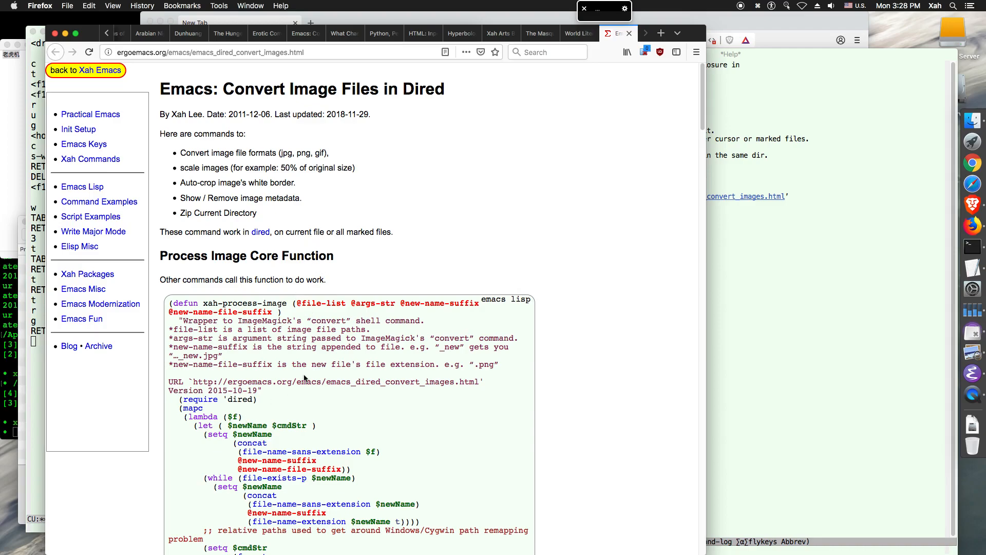
Scroll the Convert Image Files in Dired article down toward the Auto-Crop Image section
scroll("down", 3)
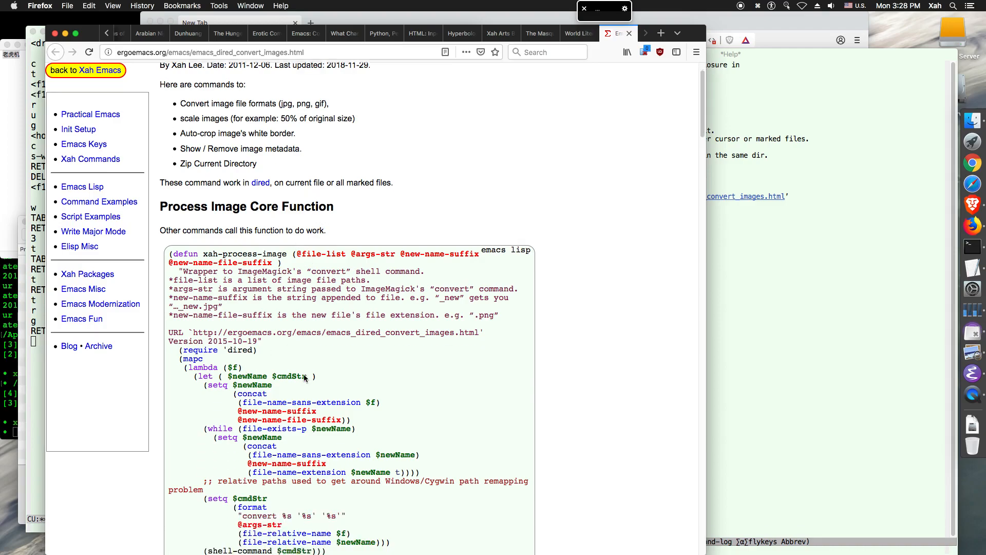
scroll("down", 3)
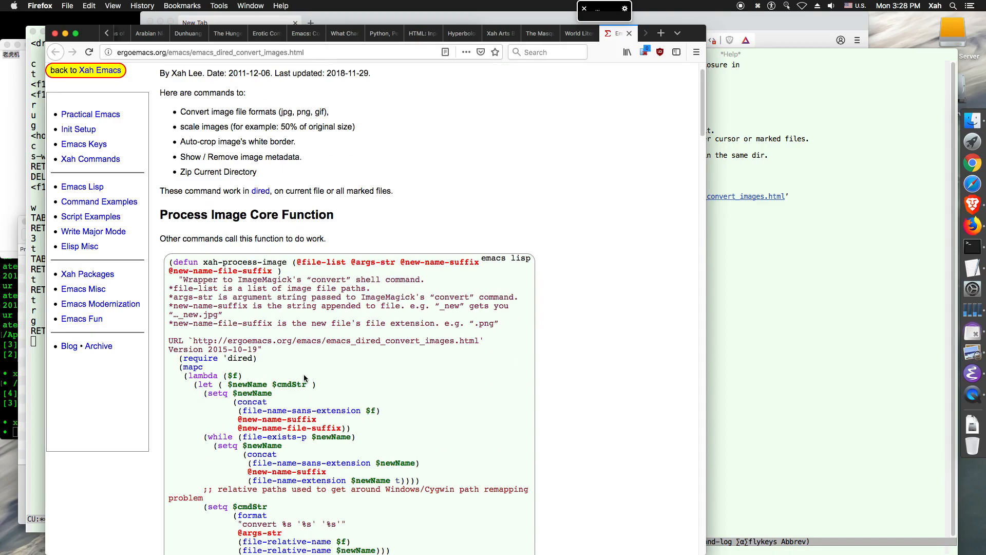
scroll("down", 3)
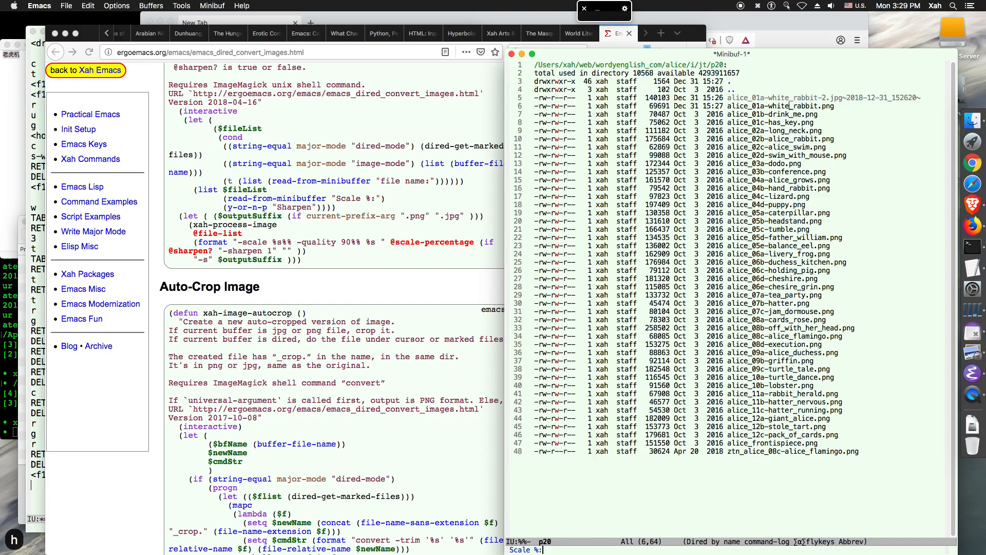
Scale the white rabbit image to 50 percent, then move down the Alice Dired listing marking files
type("50")
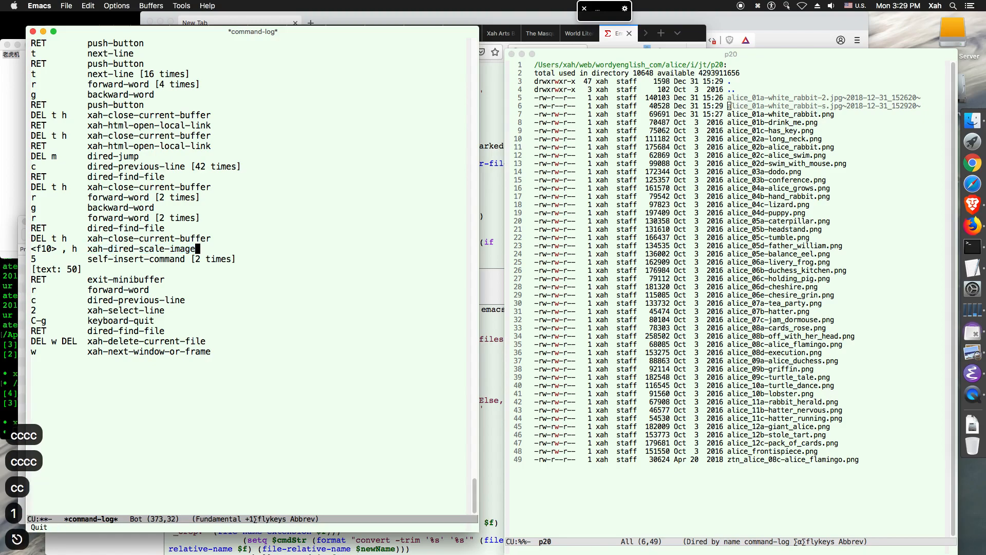
key("r")
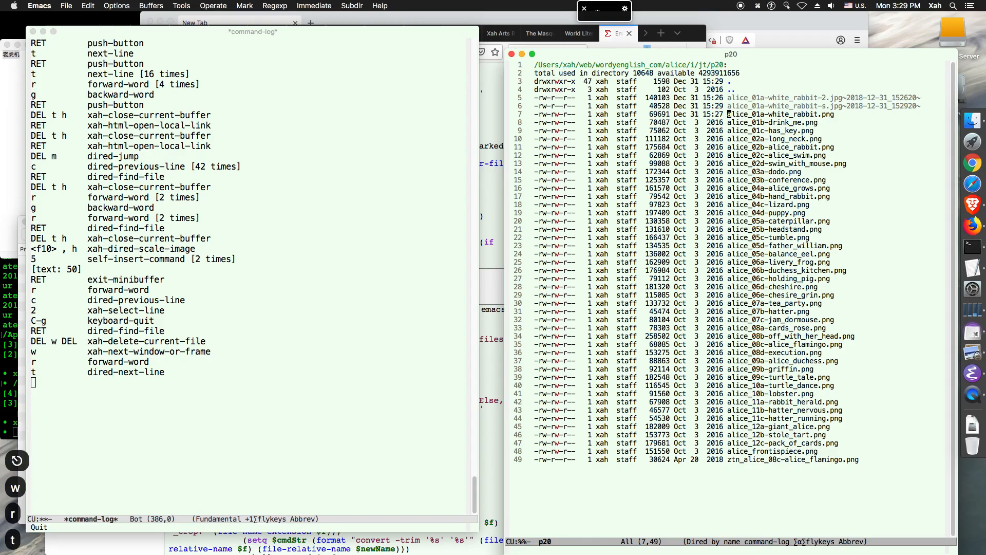
key("r")
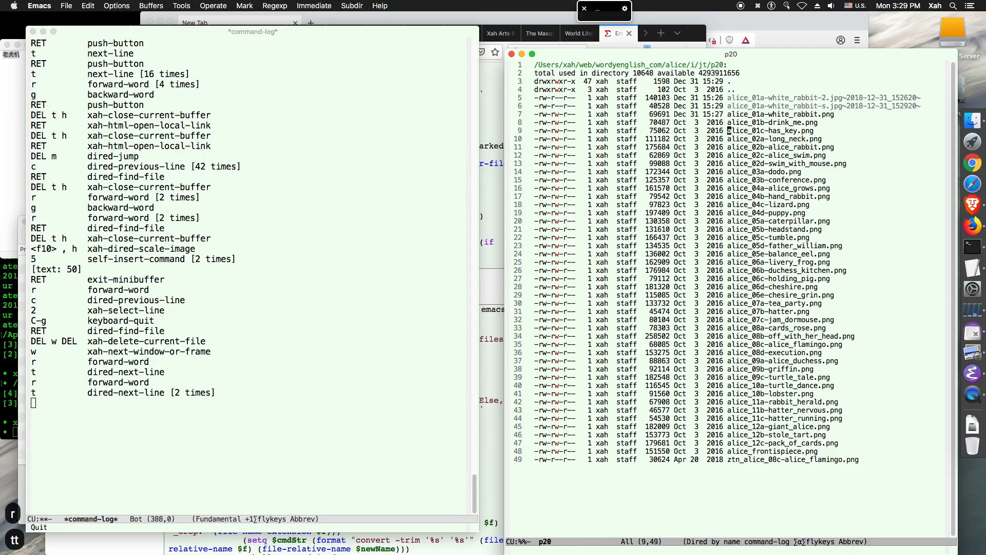
key("m")
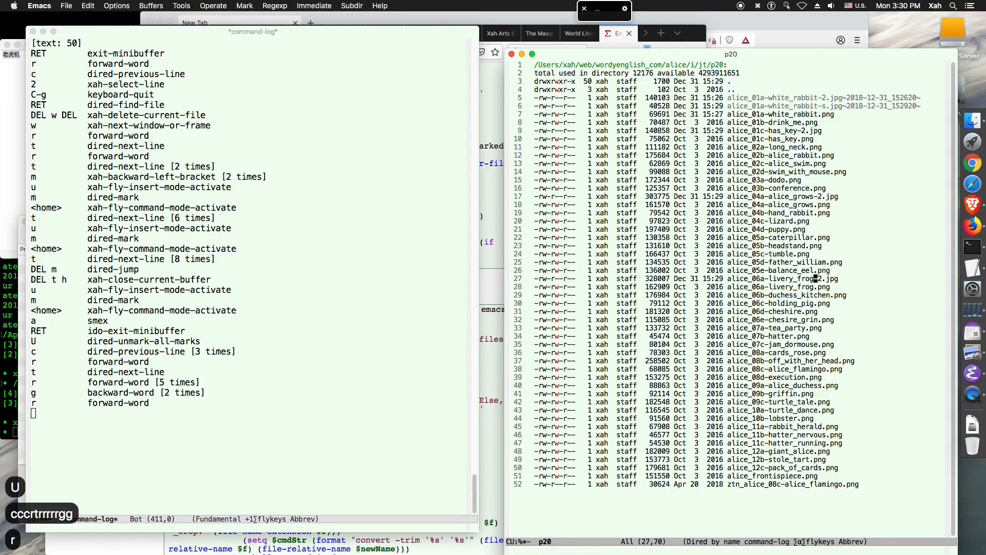
Flag the -2.jpg copies in the Alice folder for deletion
key("p")
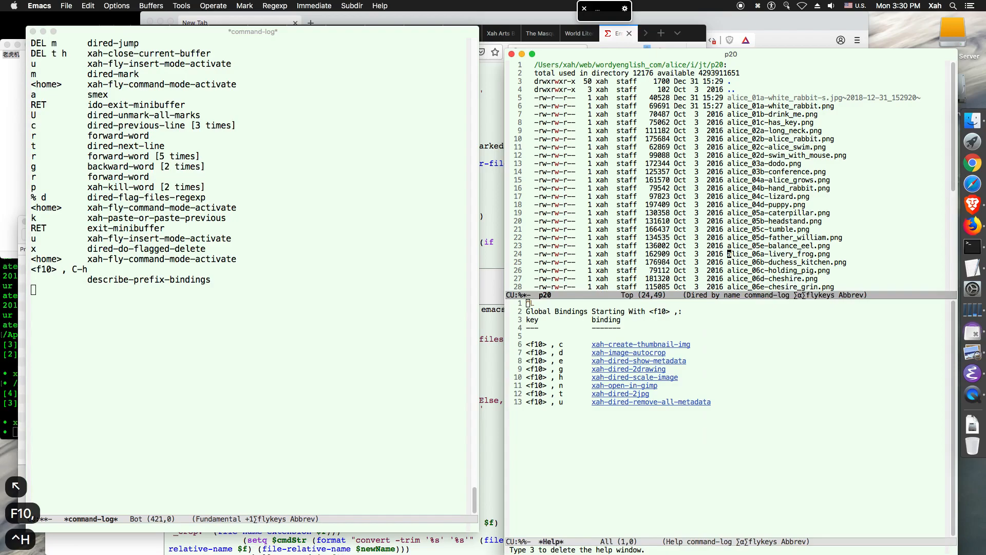
Switch back to the Alice folder listing window before closing the extra buffers
key("c")
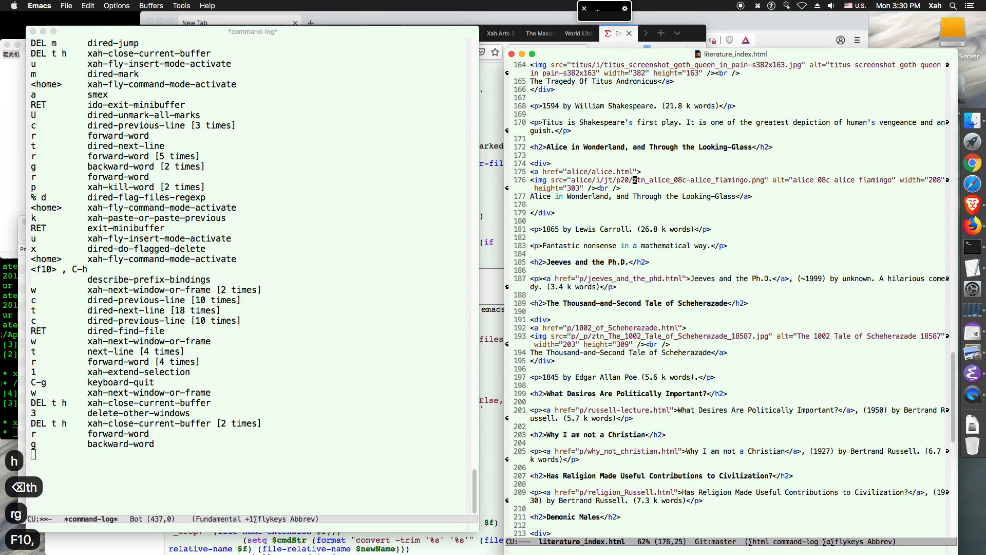
Describe the F10 , c thumbnail binding and follow its link to xah_emacs_dired_commands.el
key("f10")
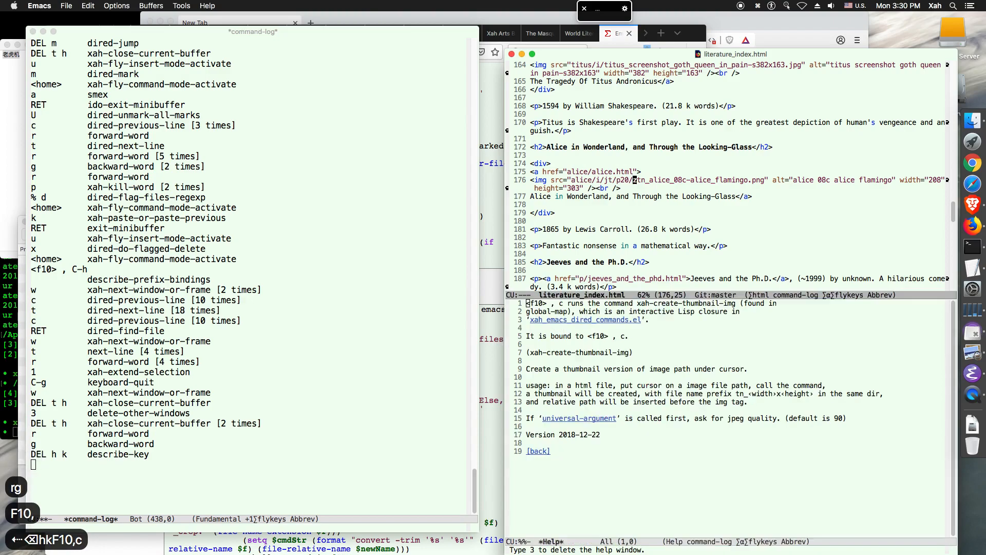
left_click(584, 319)
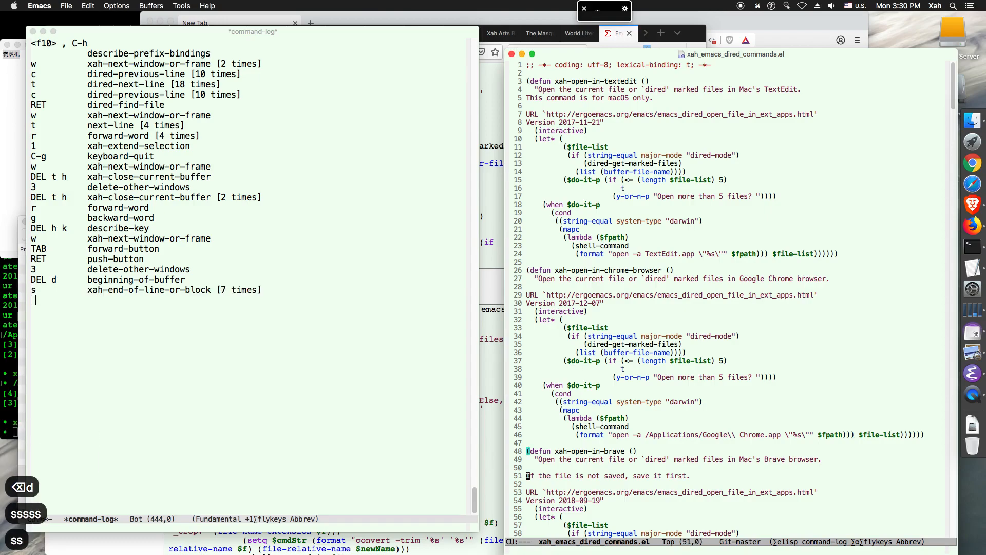
Isearch for "thum" to reach the thumbnail defun, narrow to it, and show the literature index above
scroll("down", 3)
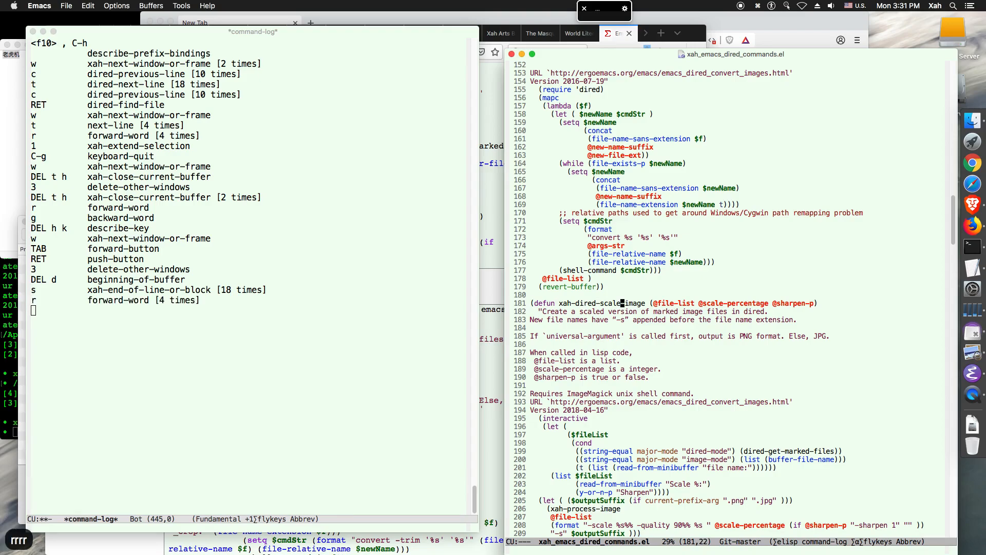
key("s")
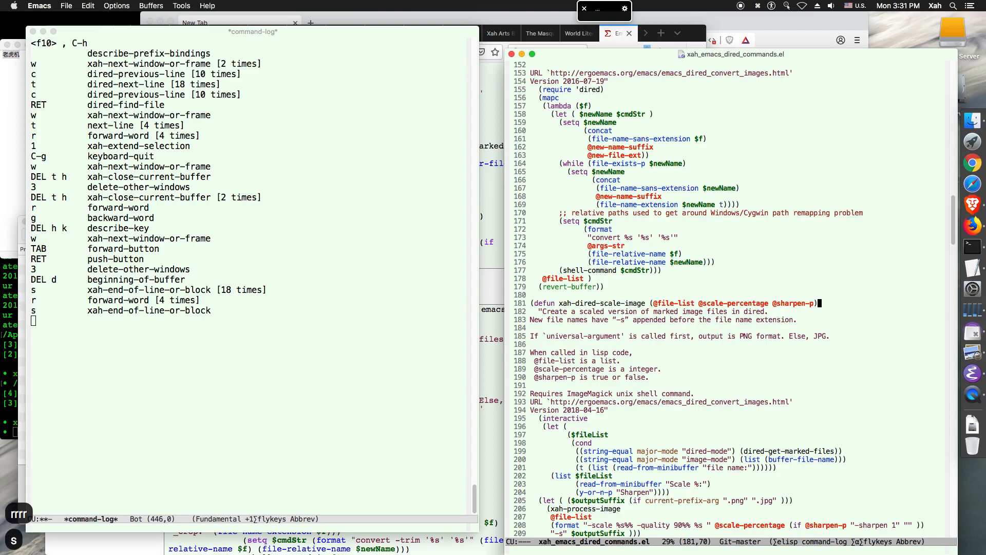
type("thum")
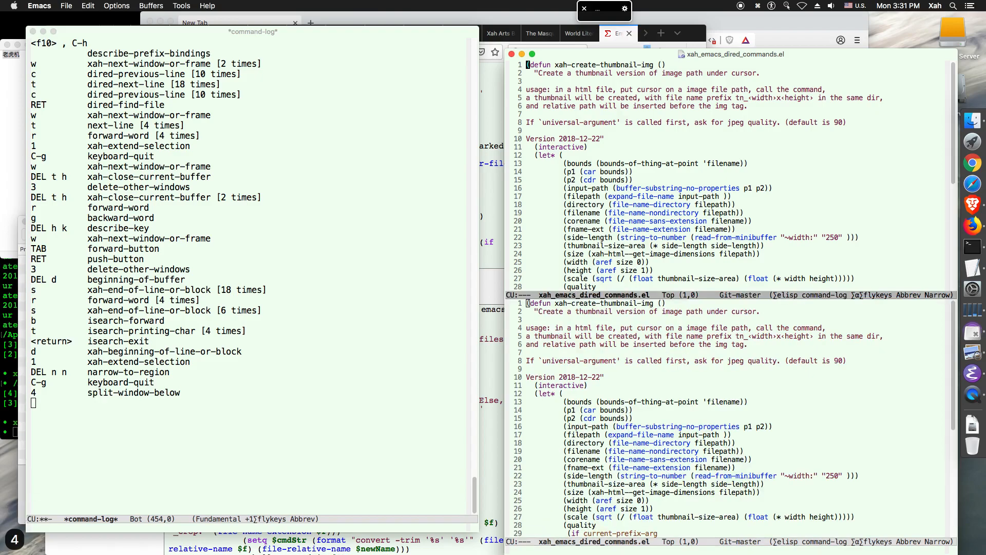
key("f11")
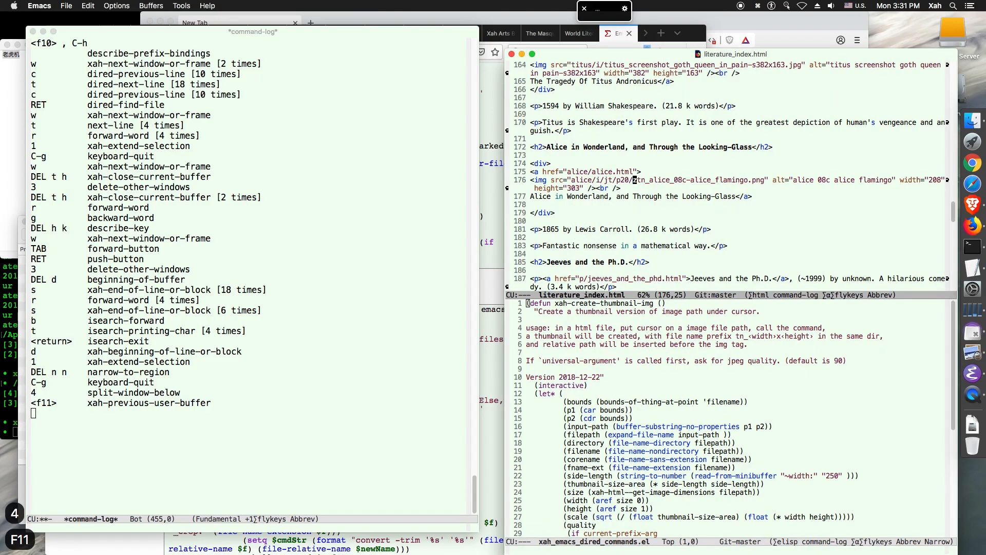
Open the flamingo thumbnail linked in the image tag to make and delete its JPG copy
key("Return")
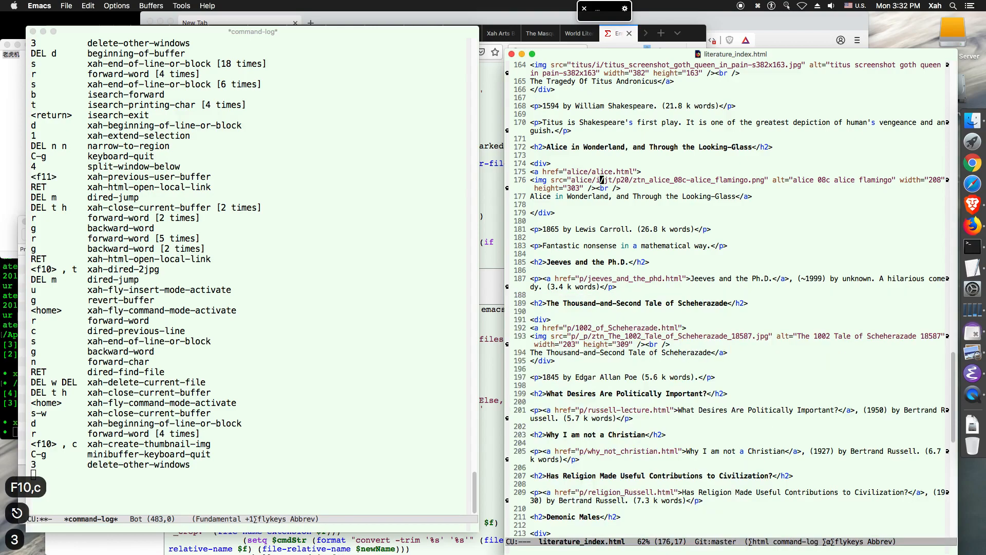
Open the referenced image, then return to the widened .el source at the thumbnail function
key("r")
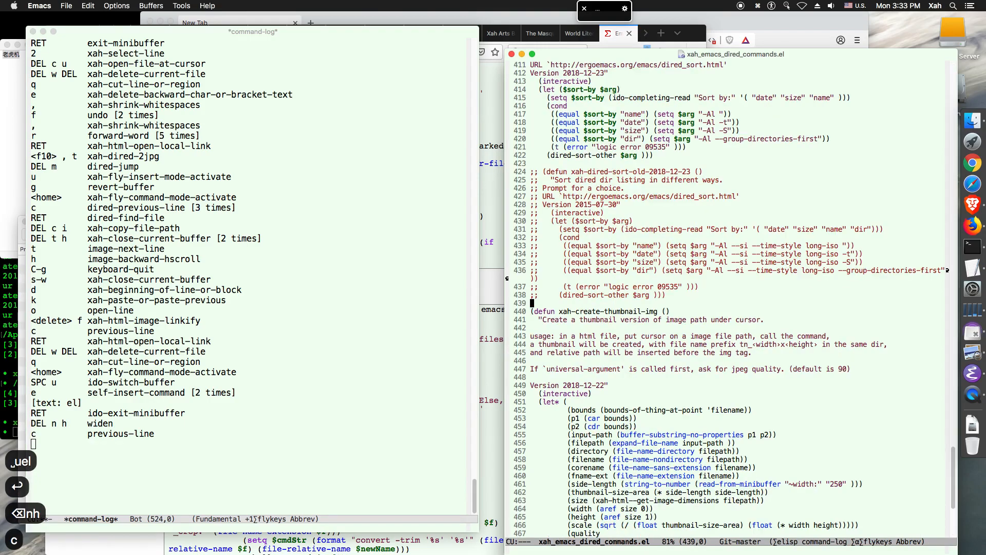
key("t")
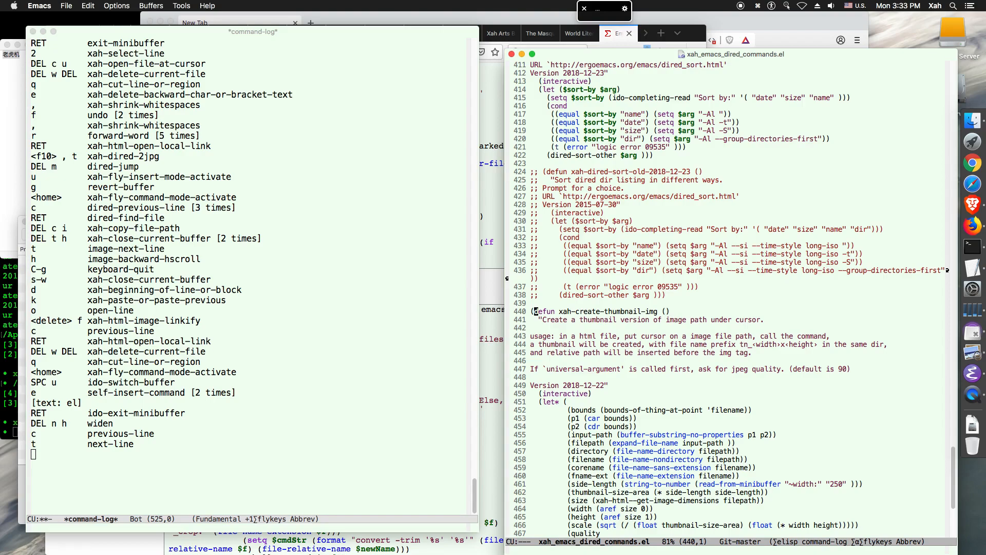
Return to literature_index.html and follow the flamingo path into the Alice p20 folder listing
key("f11")
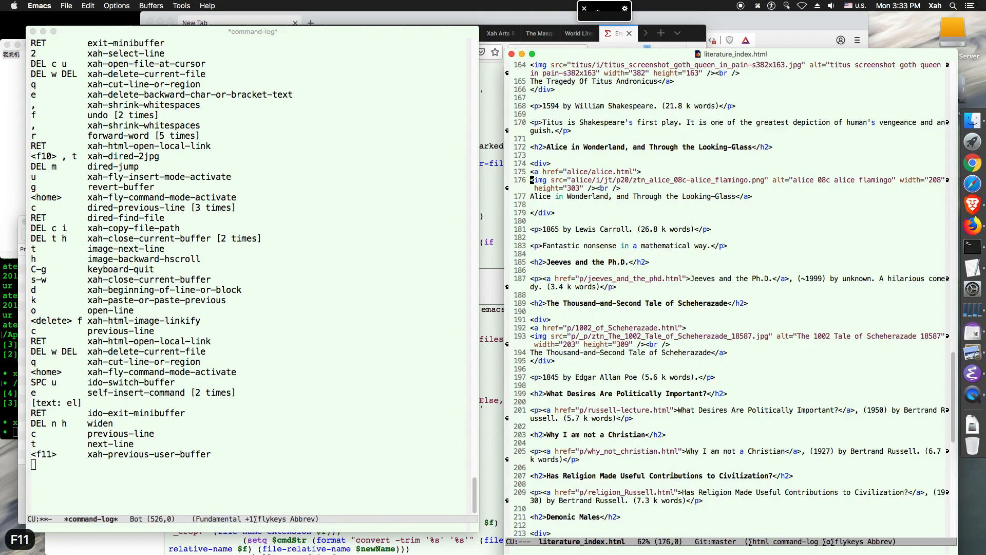
key("9")
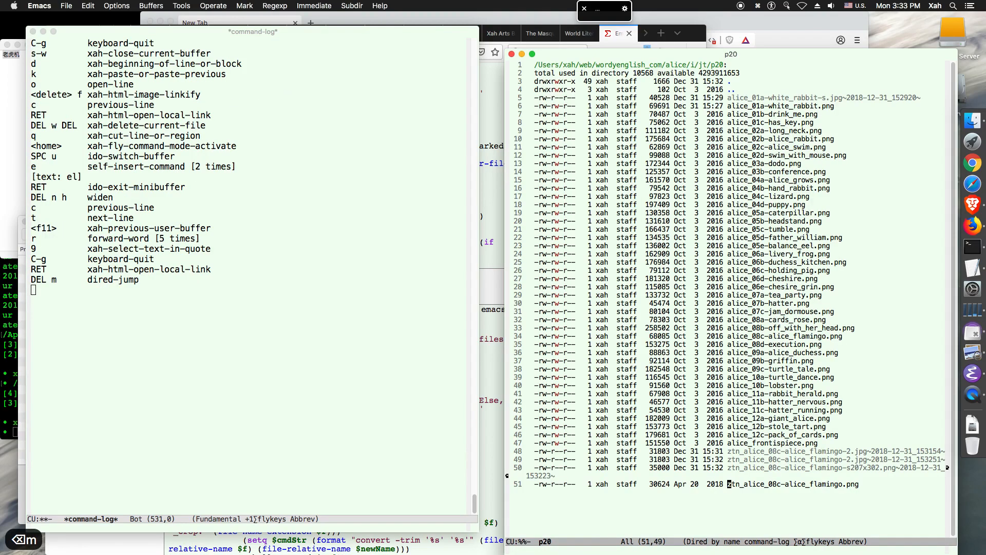
Browse the Alice images listing, close it, and switch back to the commands source file
key("r")
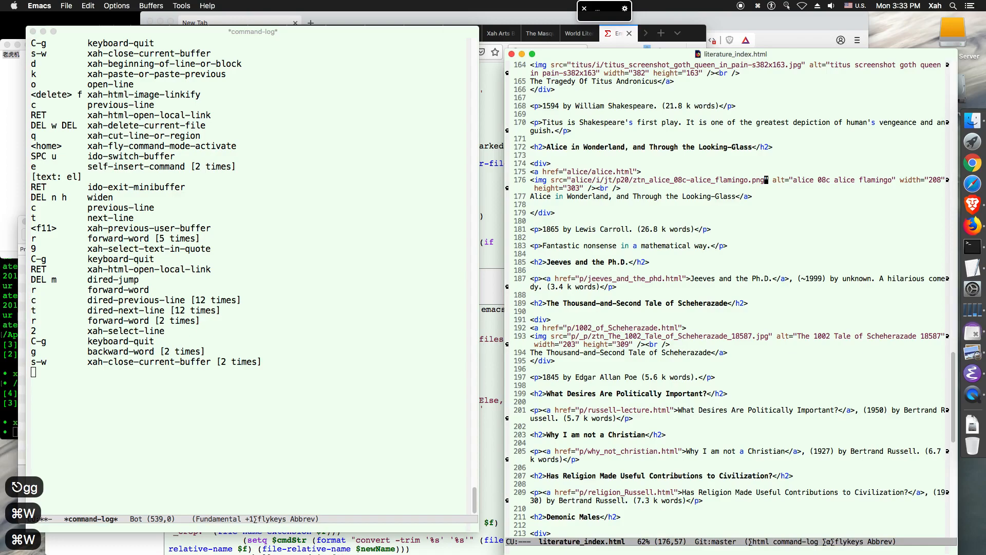
key("f11")
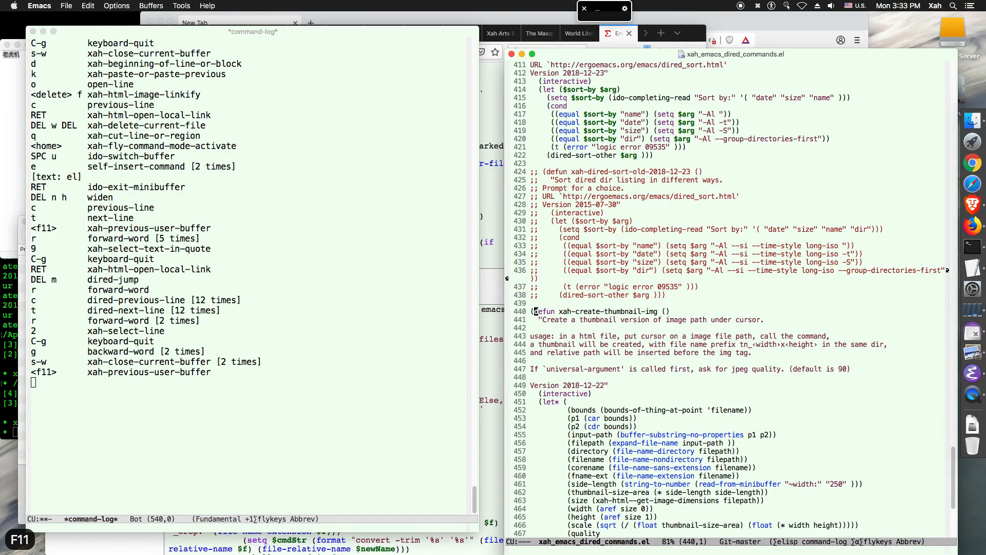
key("d")
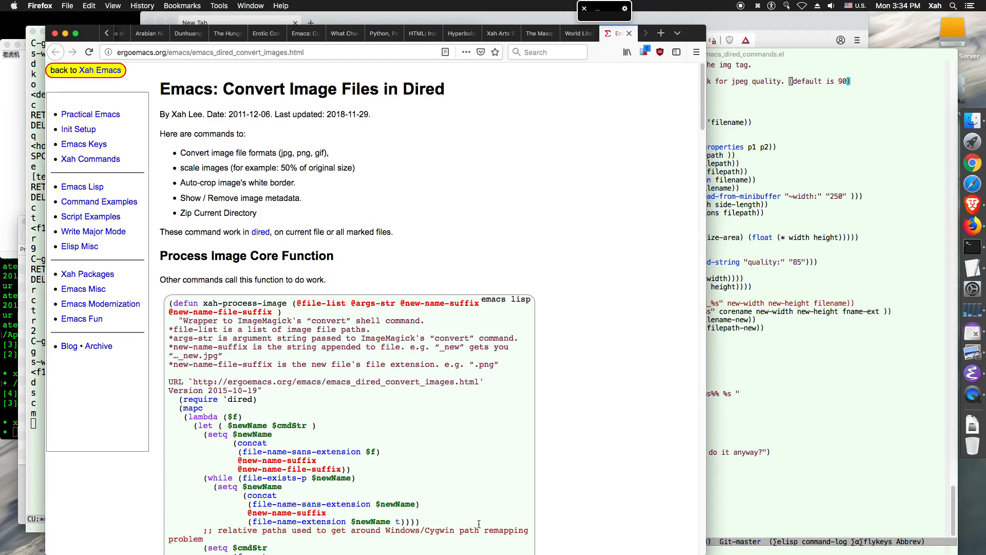
mouse_move(539, 371)
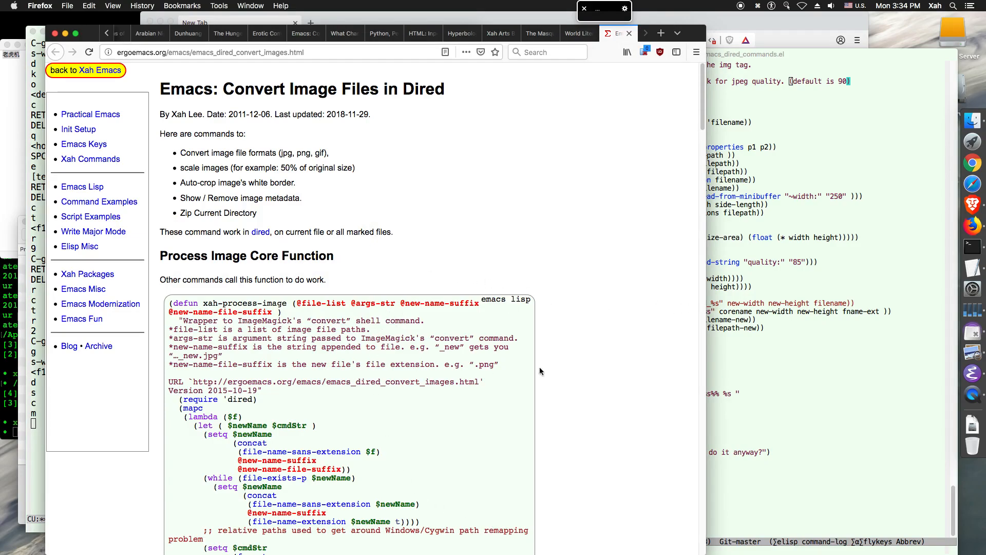